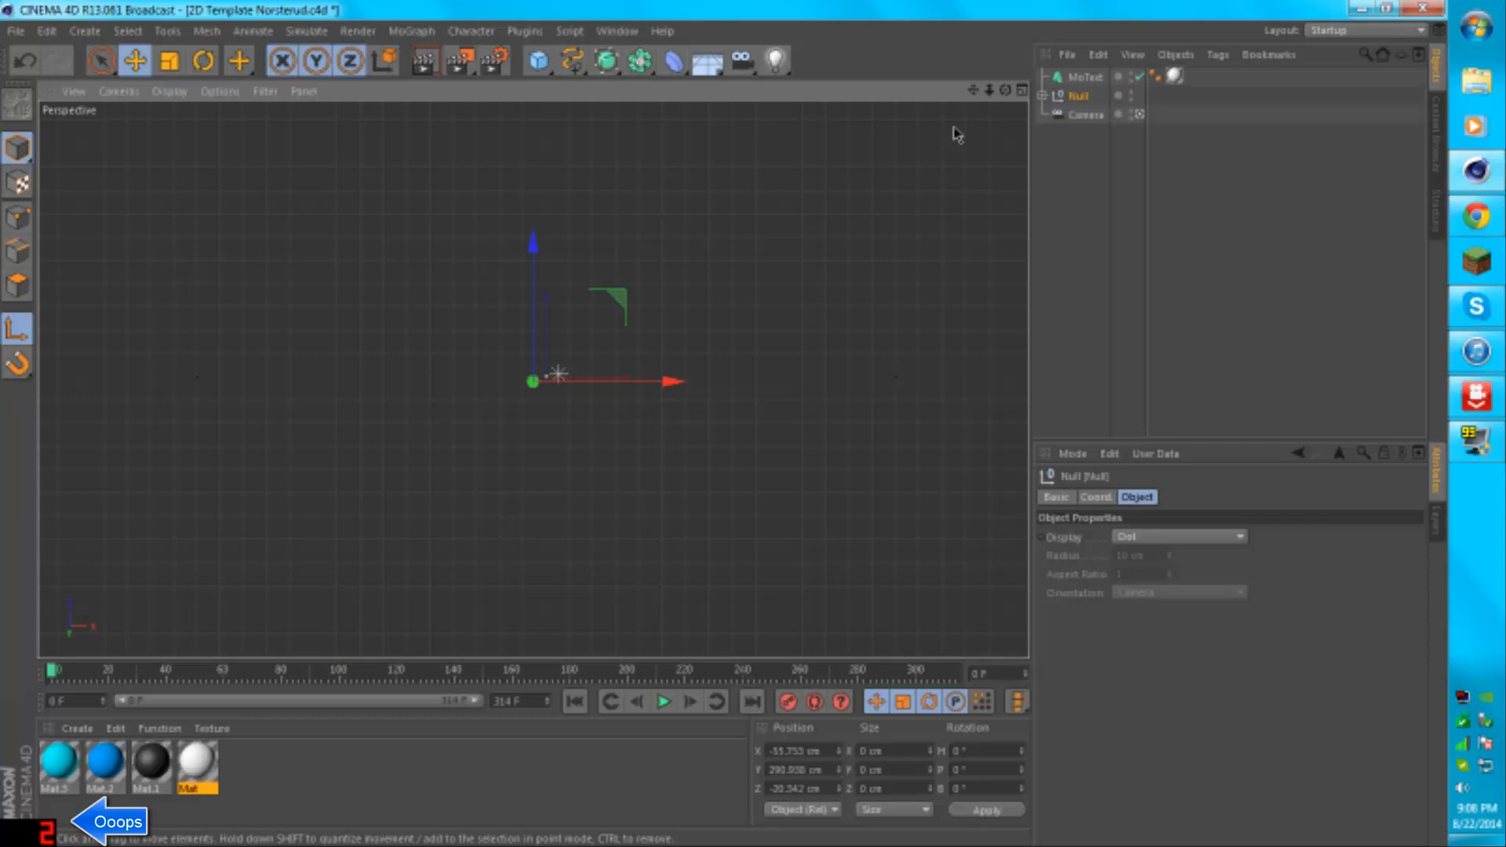
pyautogui.moveTo(963, 128)
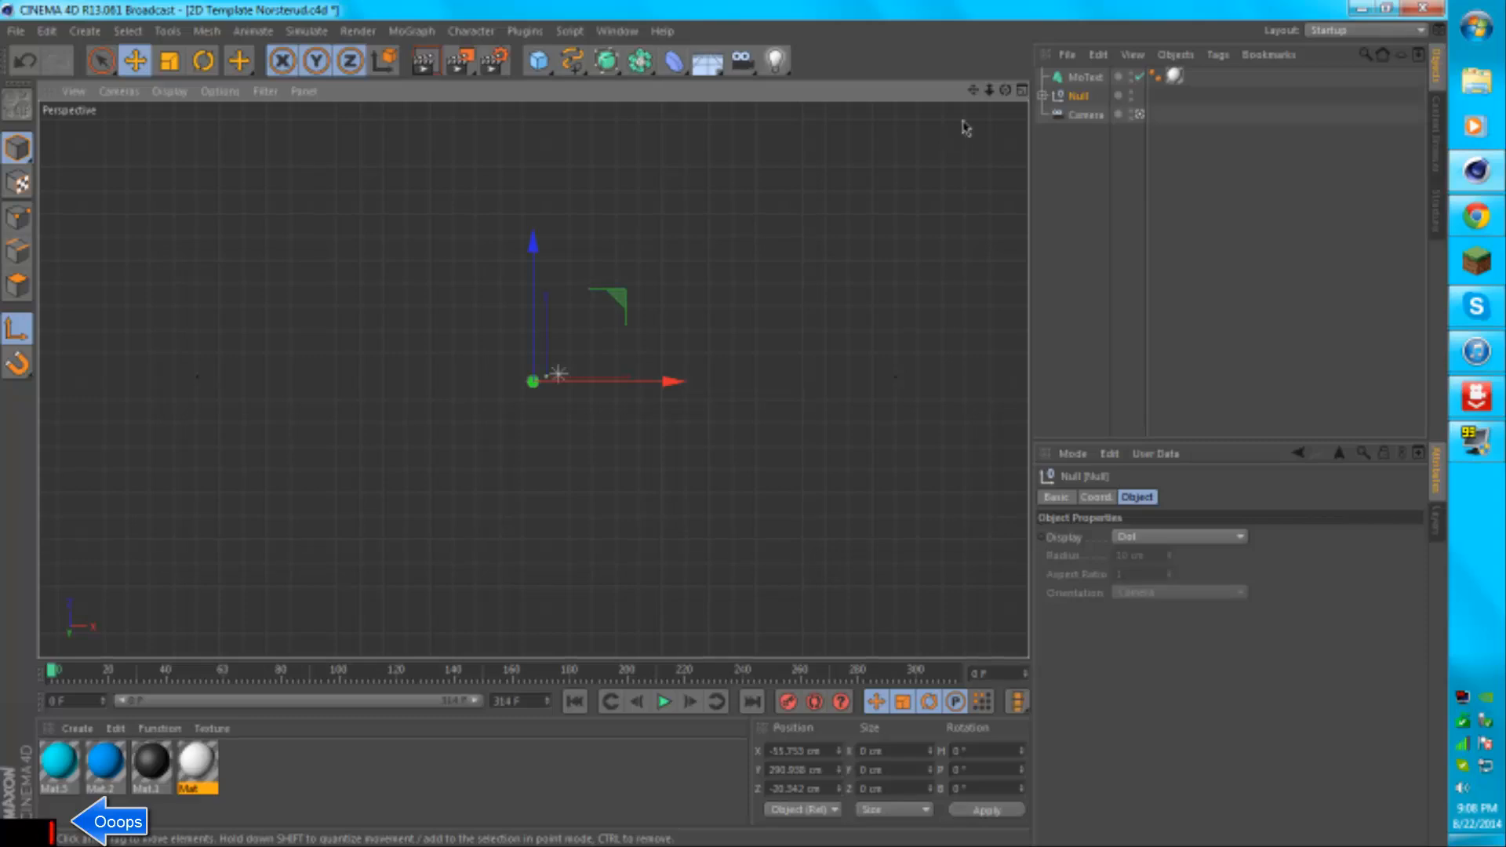
pyautogui.moveTo(531, 518)
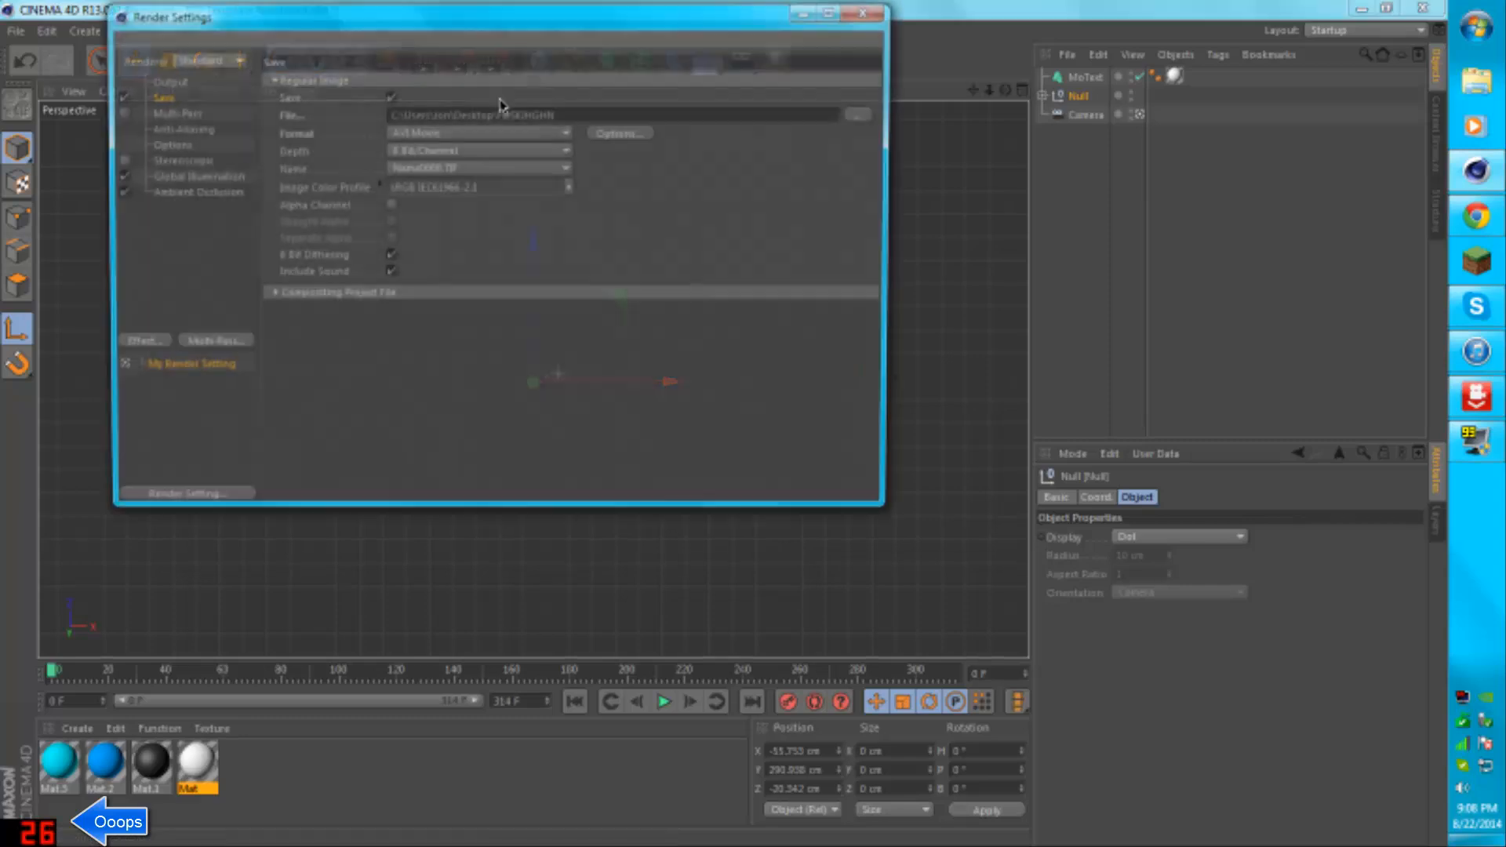
# - Reopen Render Settings, check the 1920x1080 Output page, and view the Save page
pyautogui.click(864, 13)
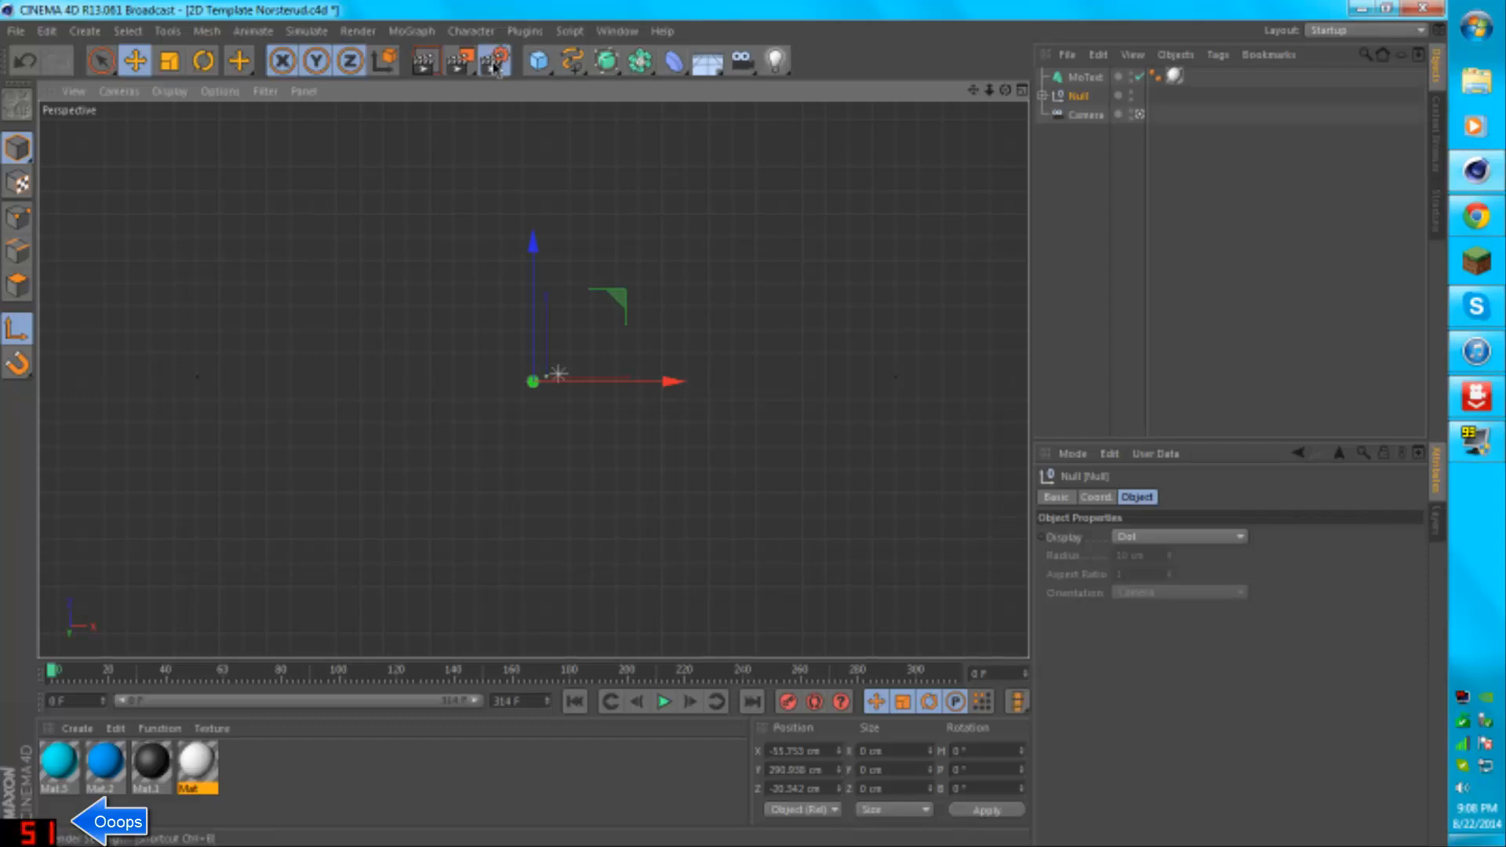
pyautogui.click(492, 61)
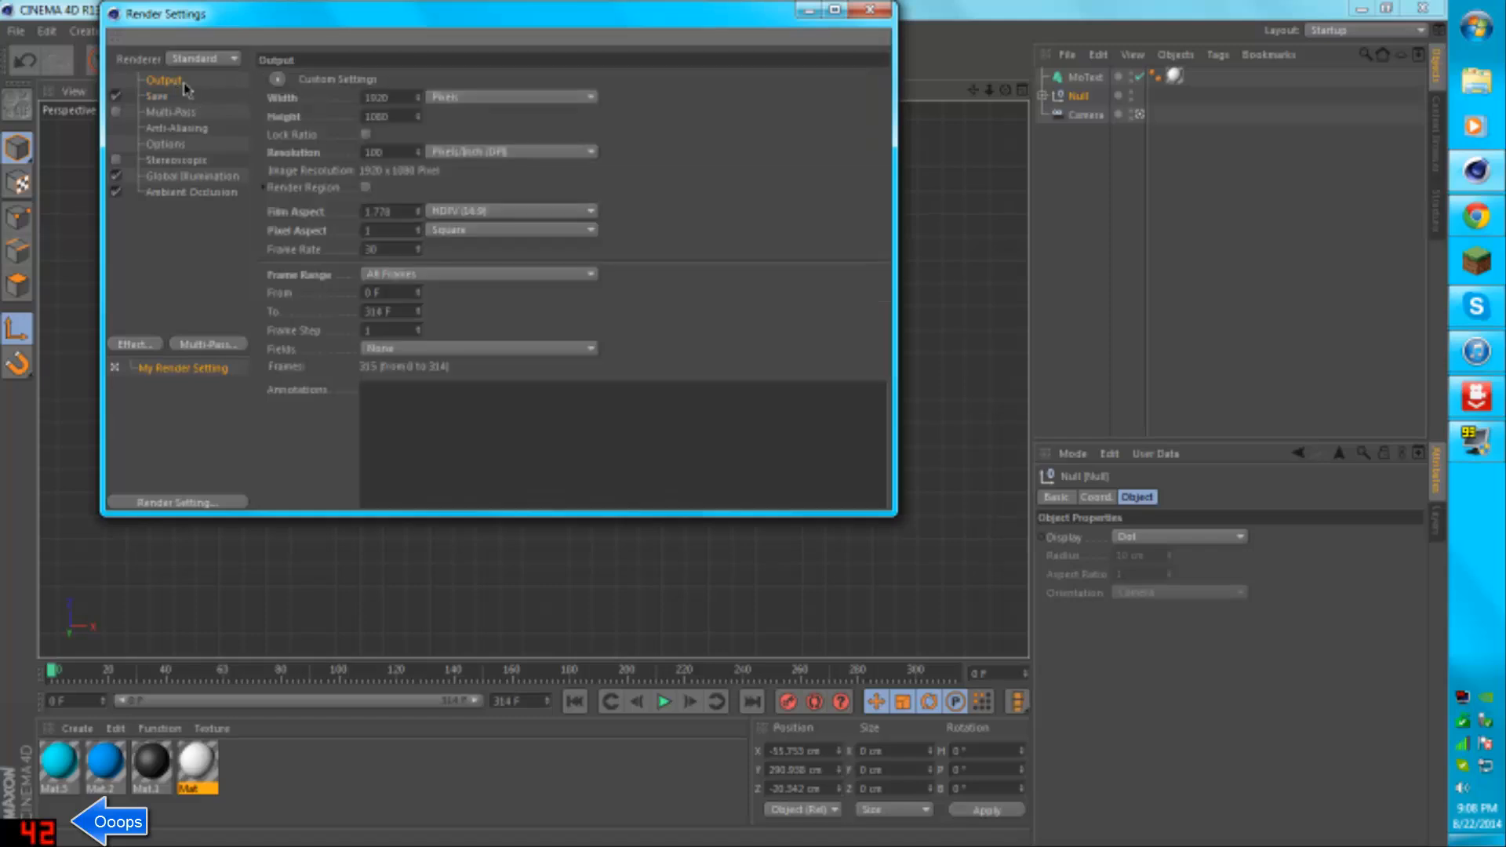
pyautogui.moveTo(329, 79)
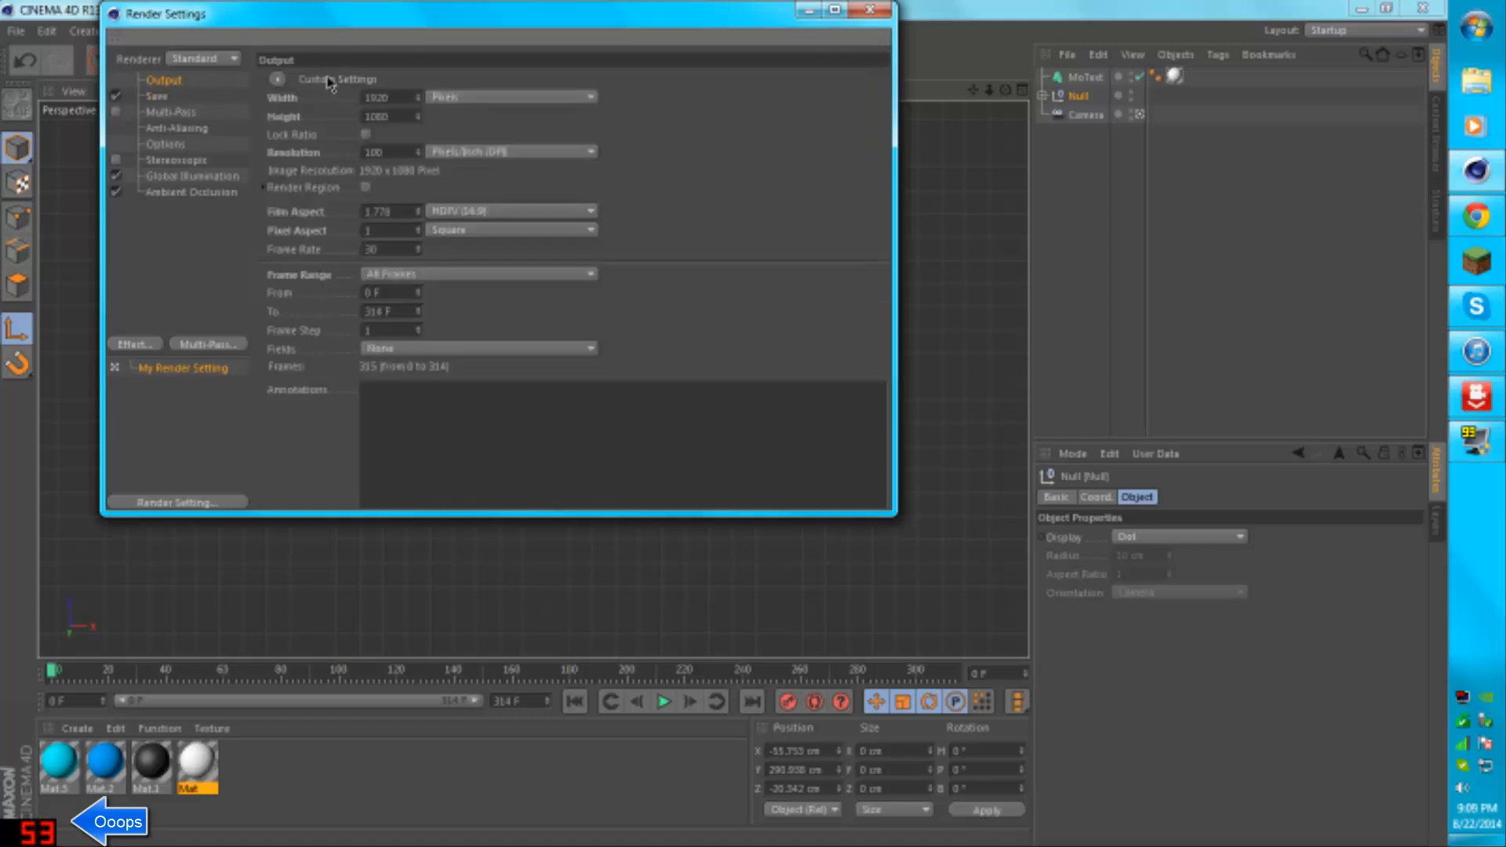
pyautogui.click(377, 96)
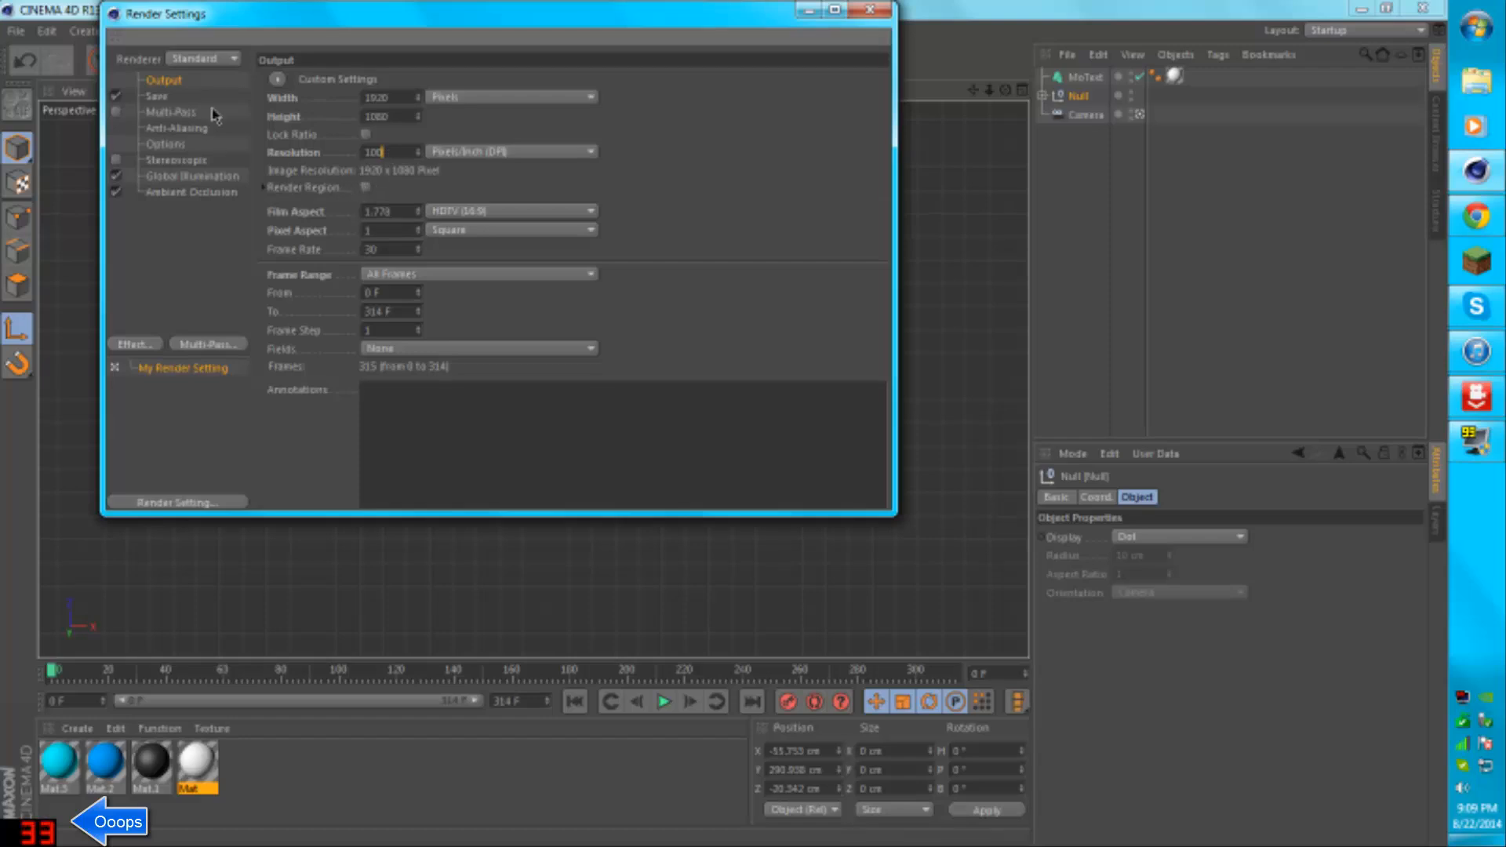
pyautogui.click(154, 95)
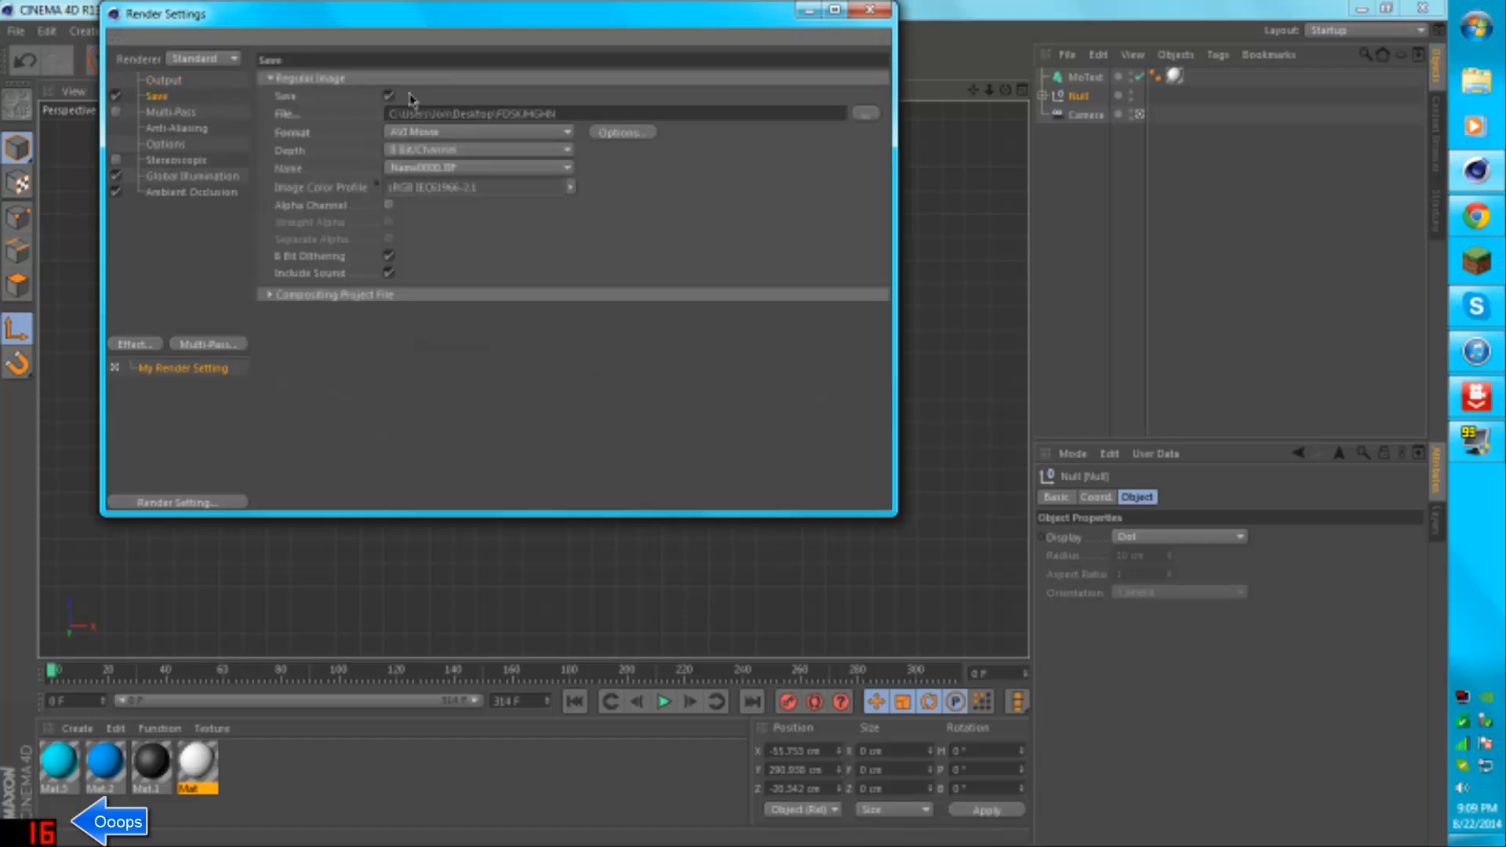
# - Save the rendered movie as FDSKJHGHN on the Desktop
pyautogui.click(862, 113)
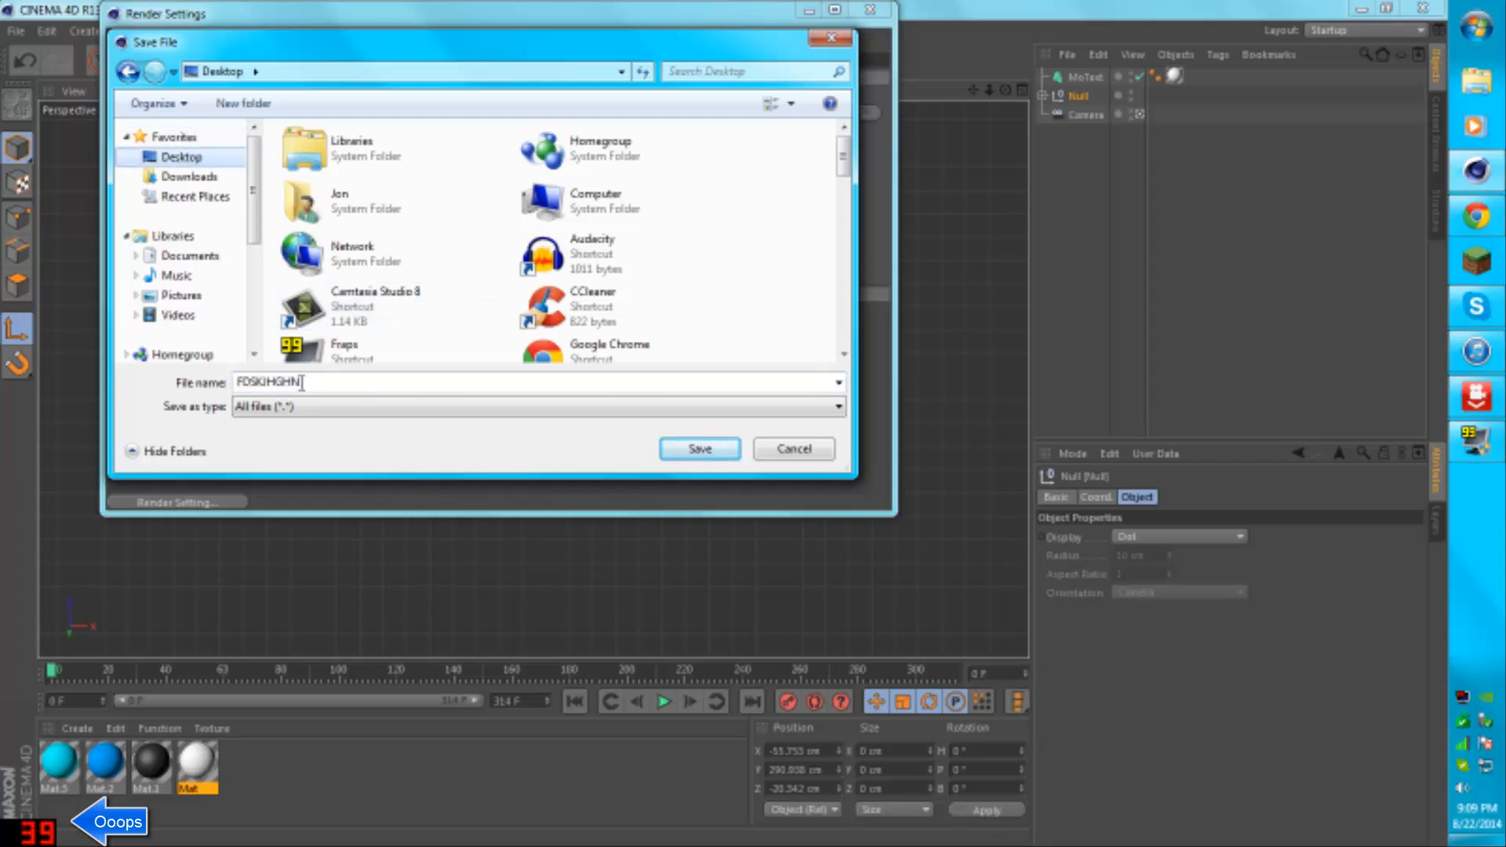
pyautogui.click(699, 449)
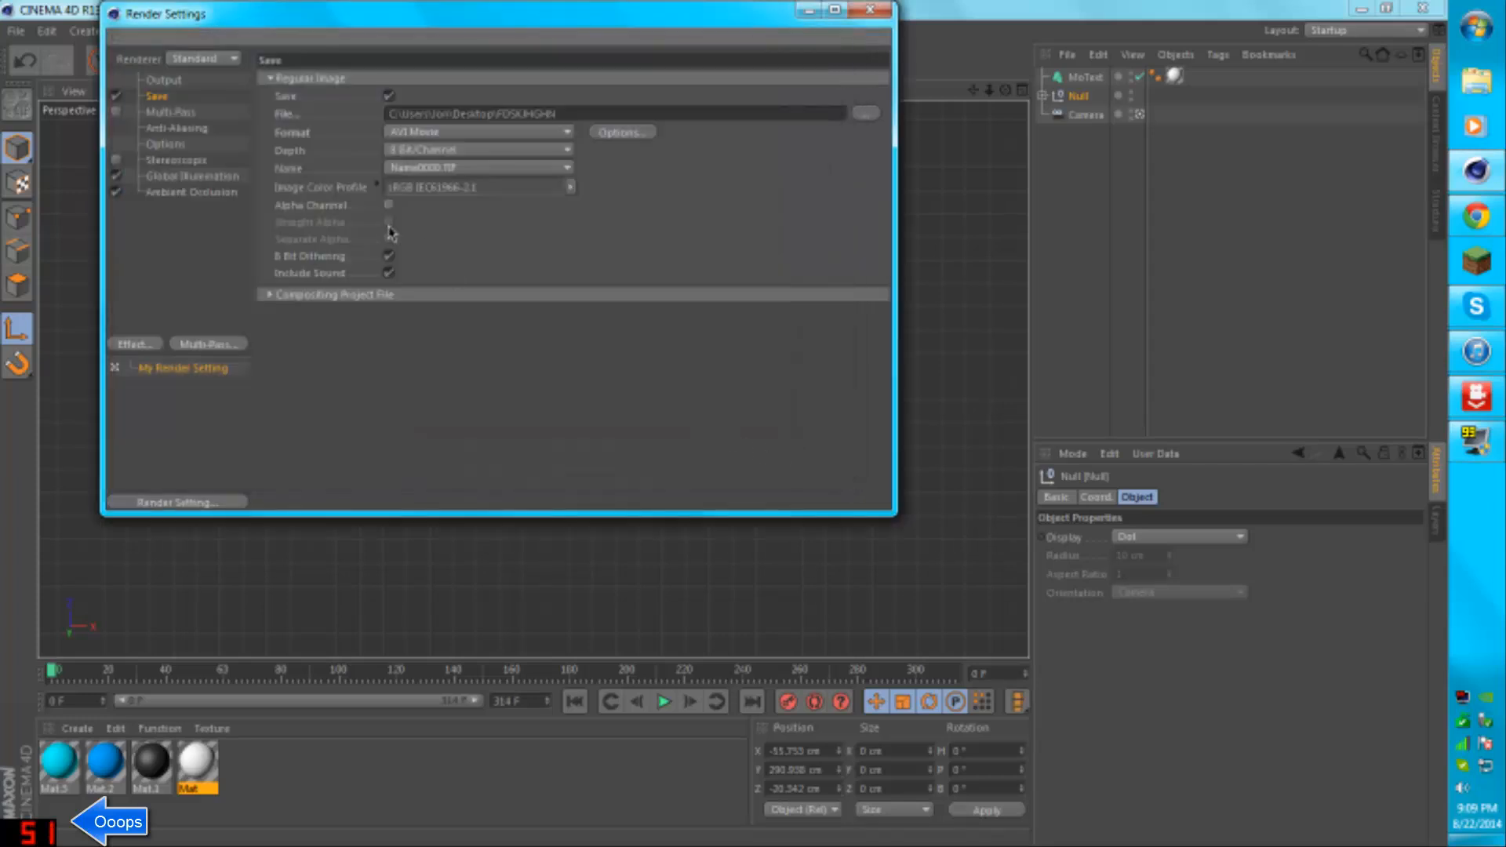
pyautogui.moveTo(610, 140)
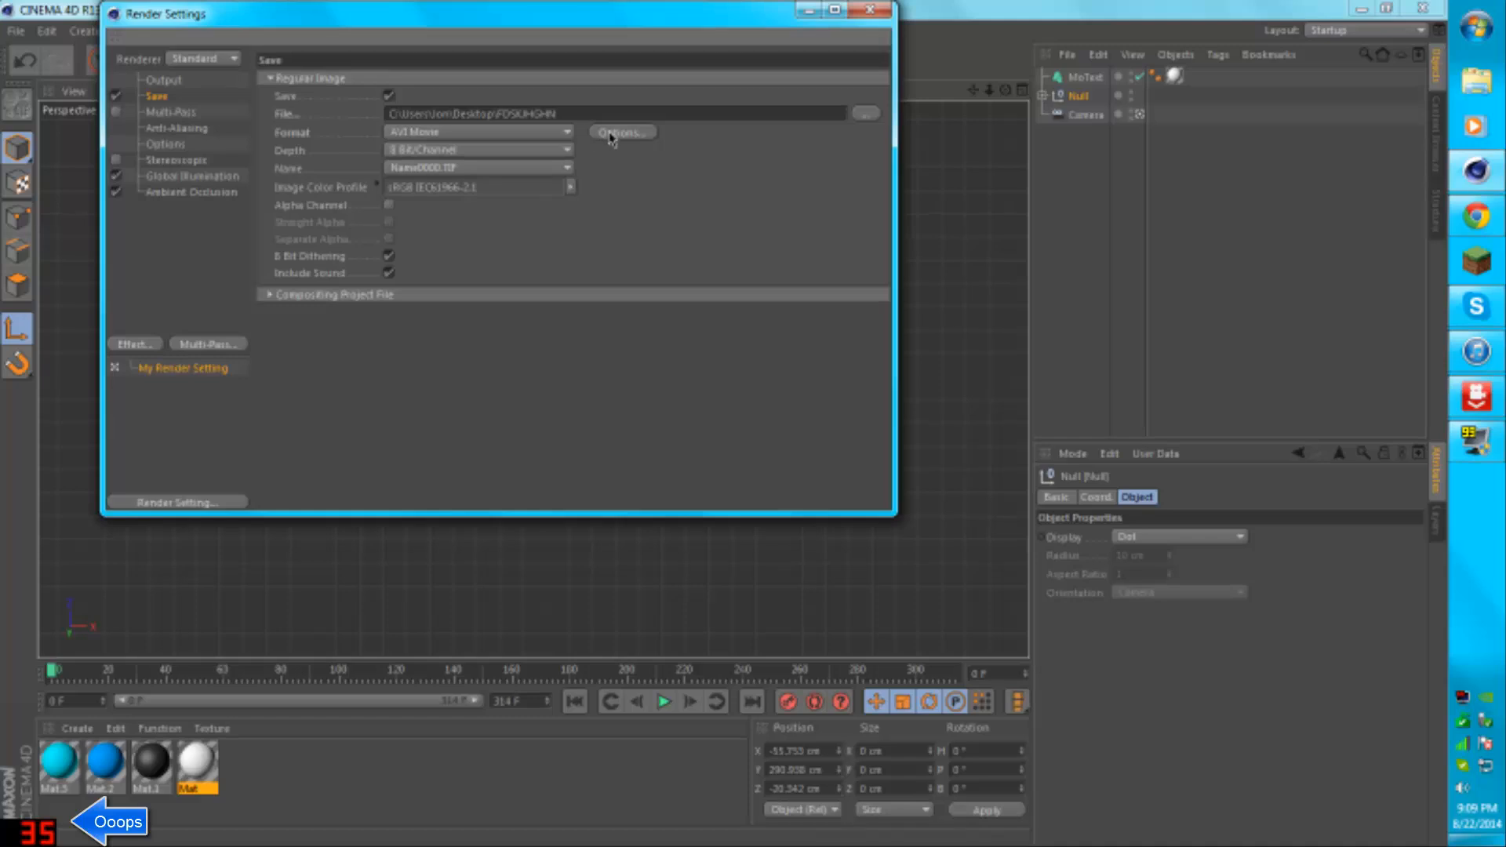
# - Set the AVI compressor to Intel IYUV codec and confirm
pyautogui.click(621, 131)
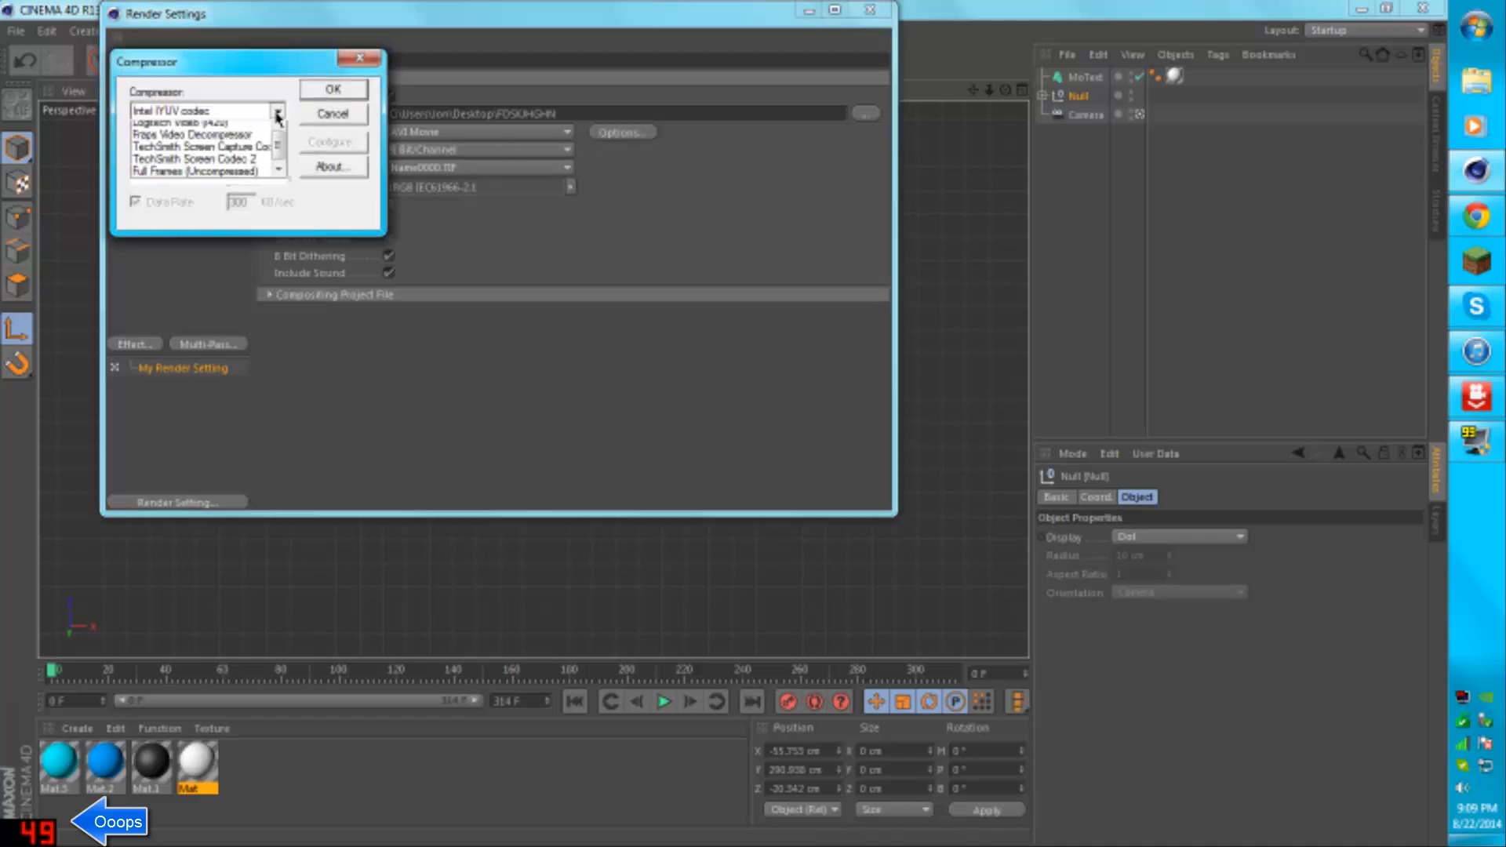
pyautogui.click(201, 111)
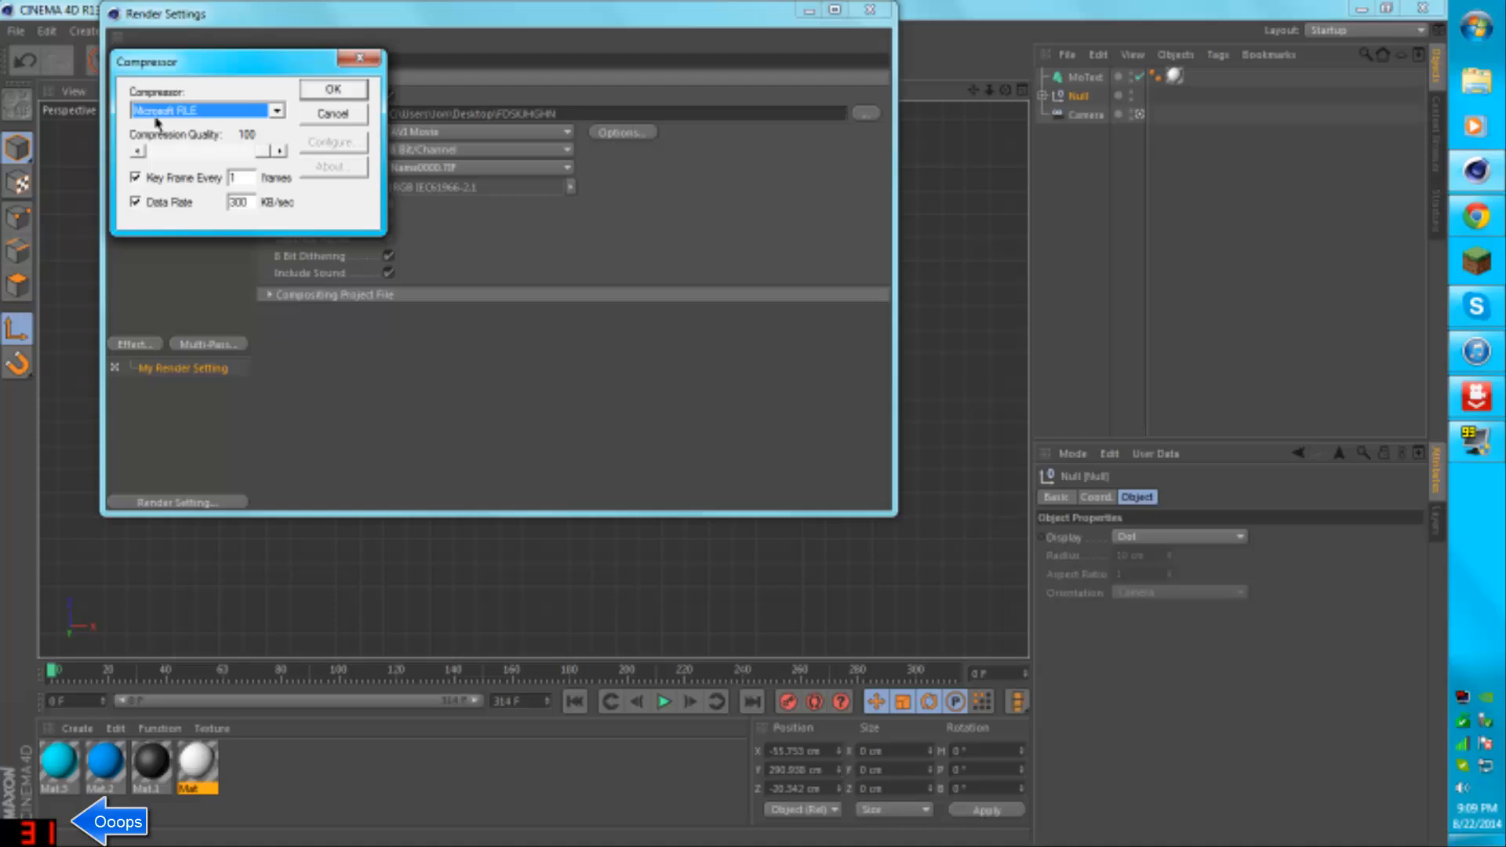
pyautogui.moveTo(278, 119)
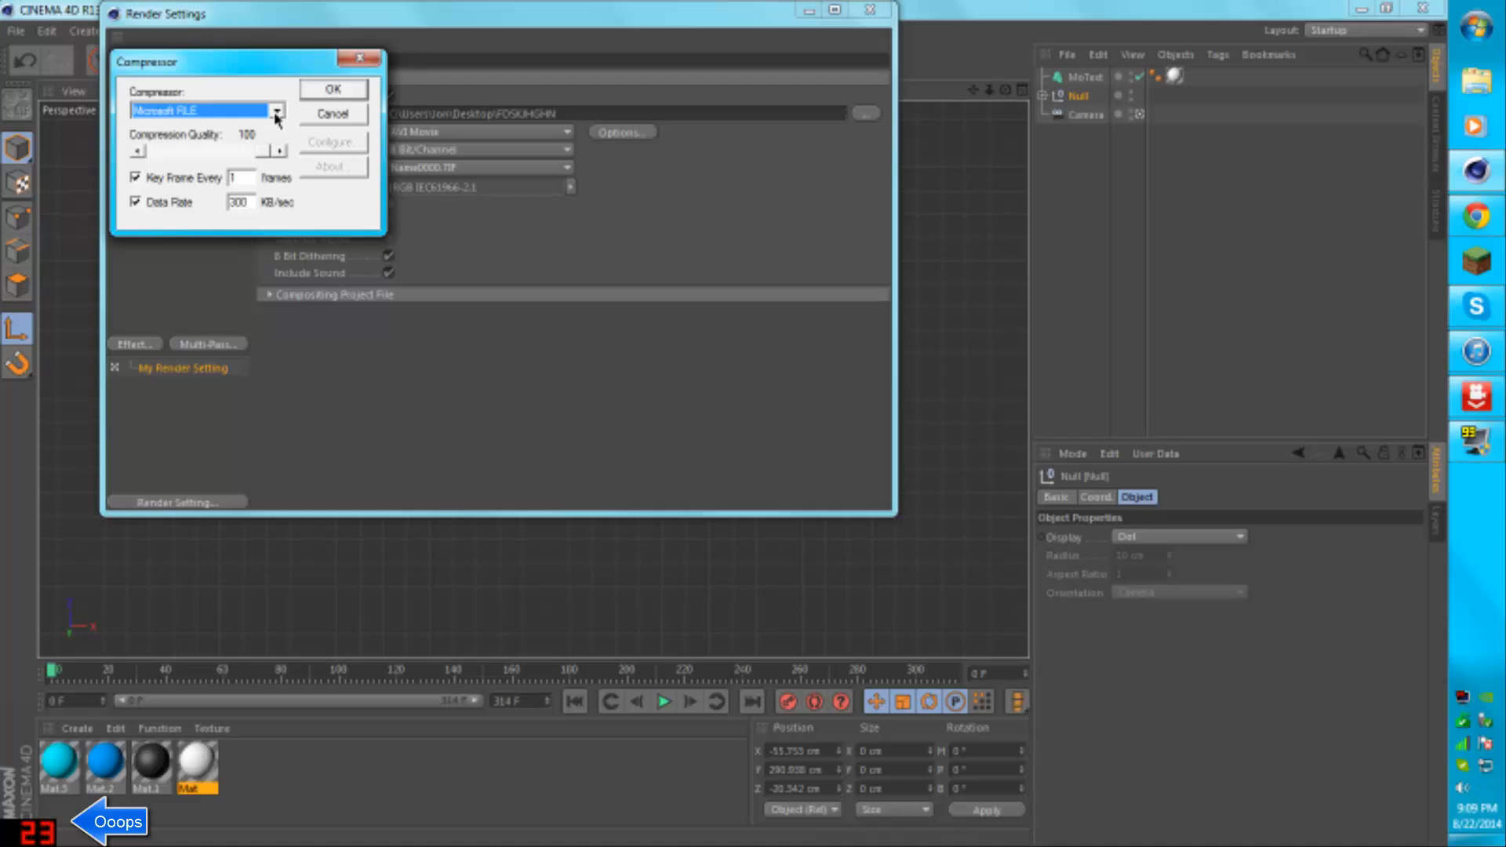
pyautogui.click(276, 111)
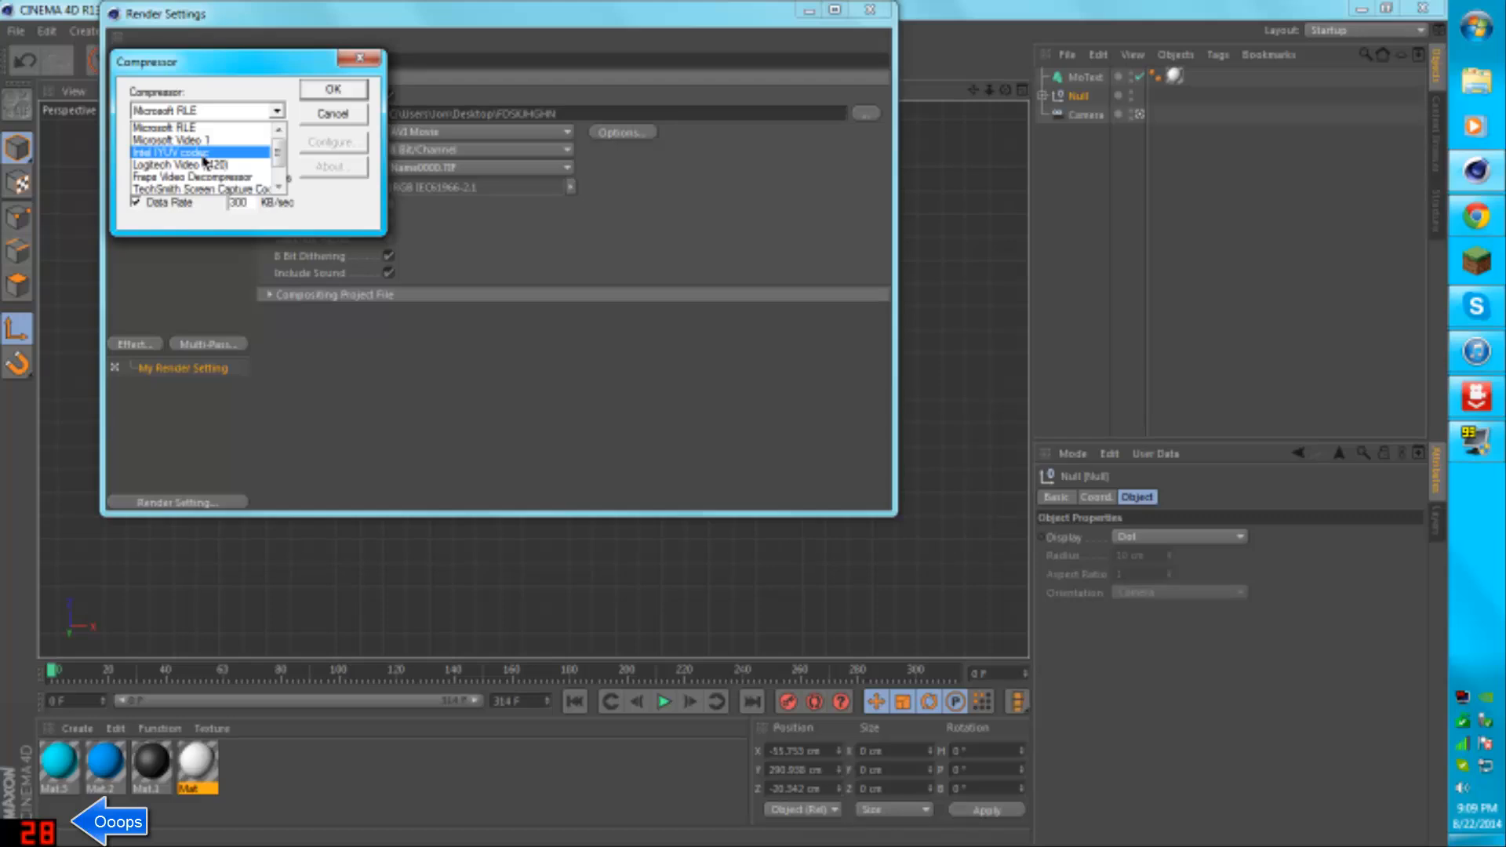
pyautogui.click(180, 151)
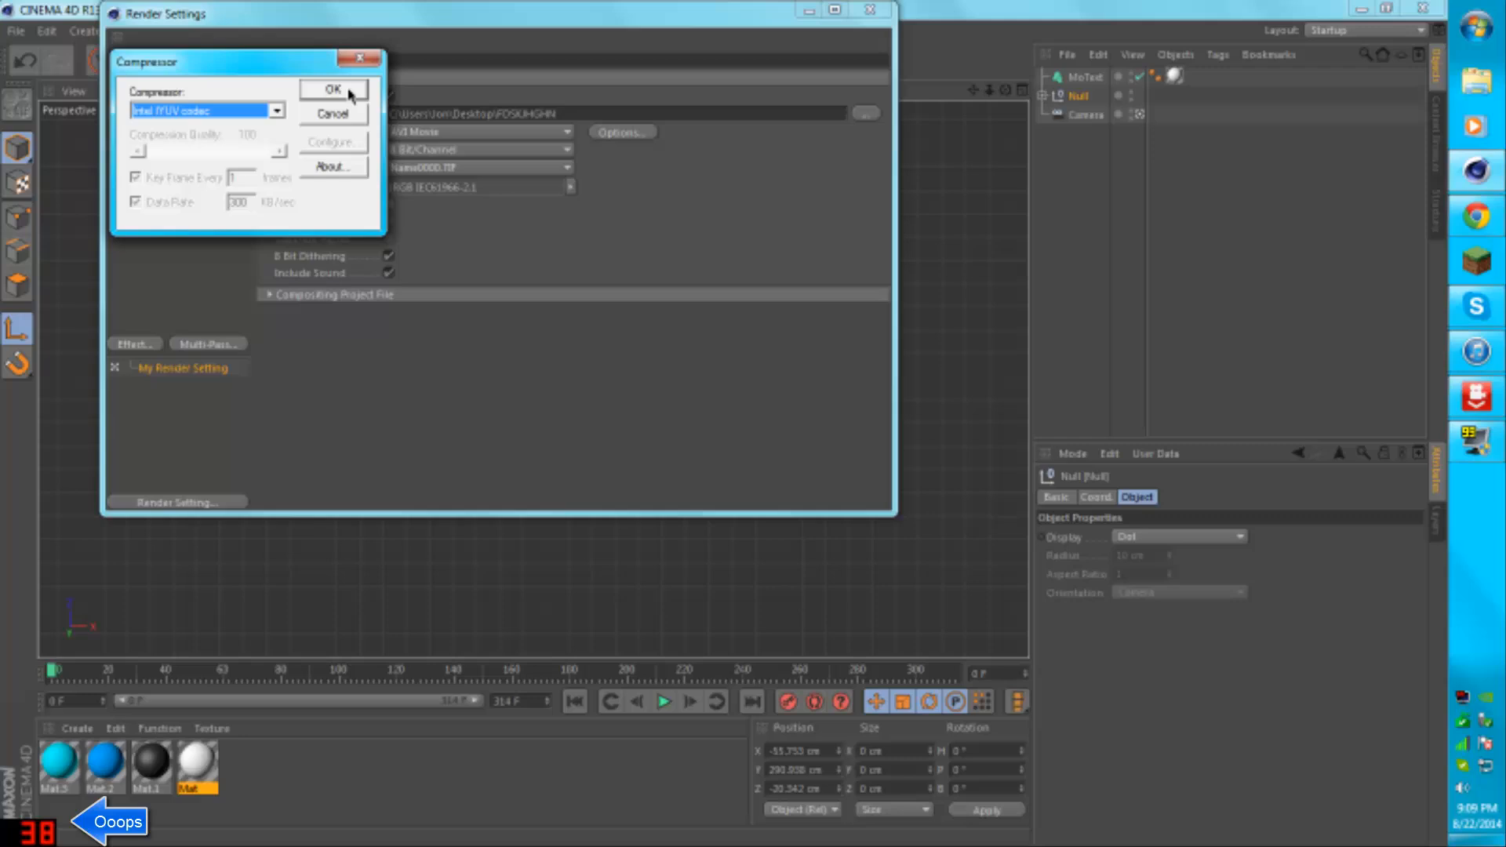
pyautogui.click(333, 90)
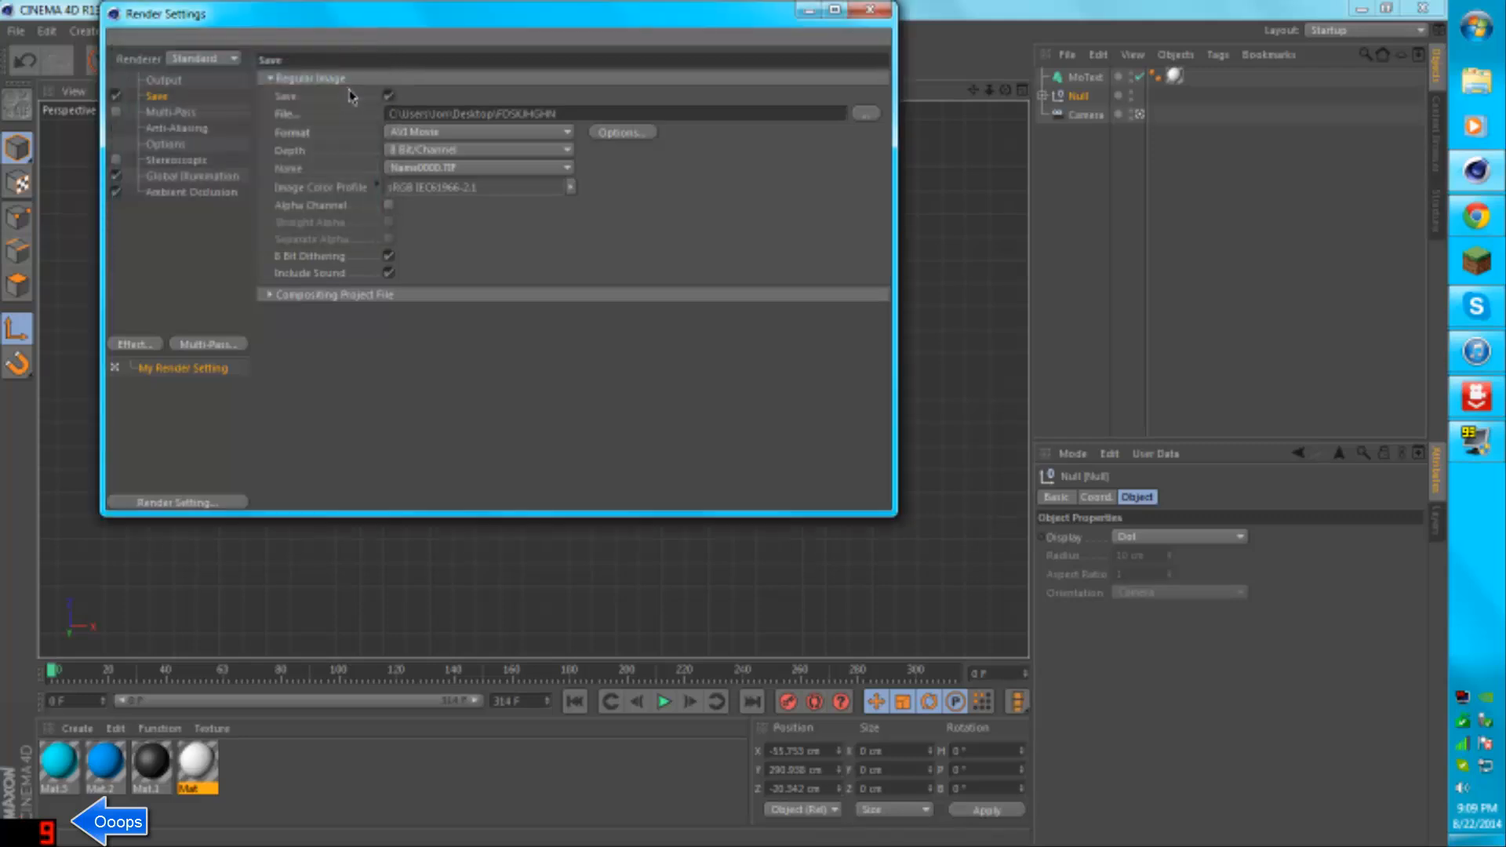
pyautogui.moveTo(564, 141)
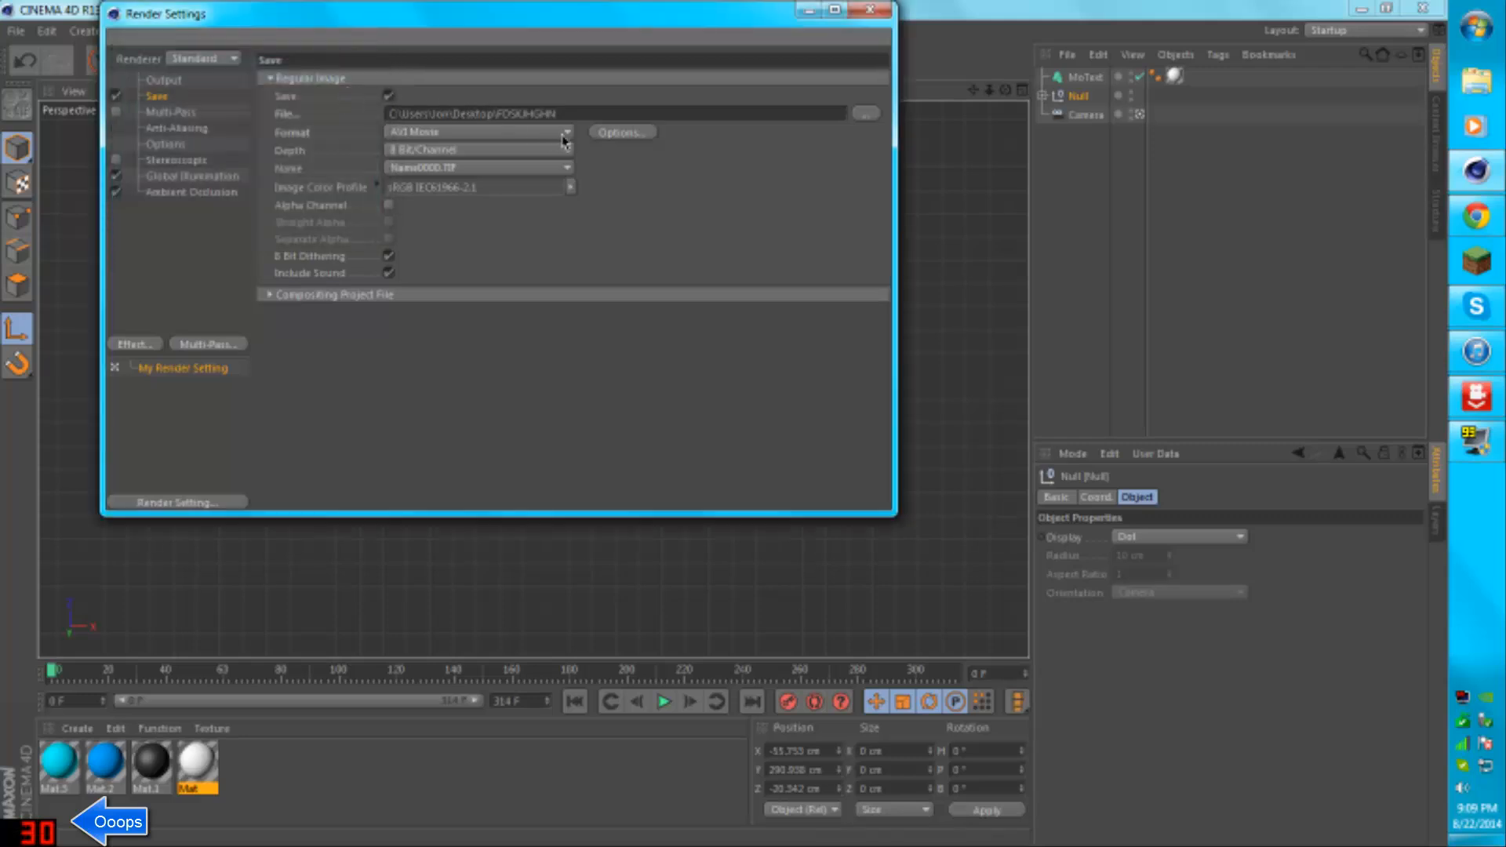
# - Open the save Format list with AVI Movie as the current format
pyautogui.click(565, 132)
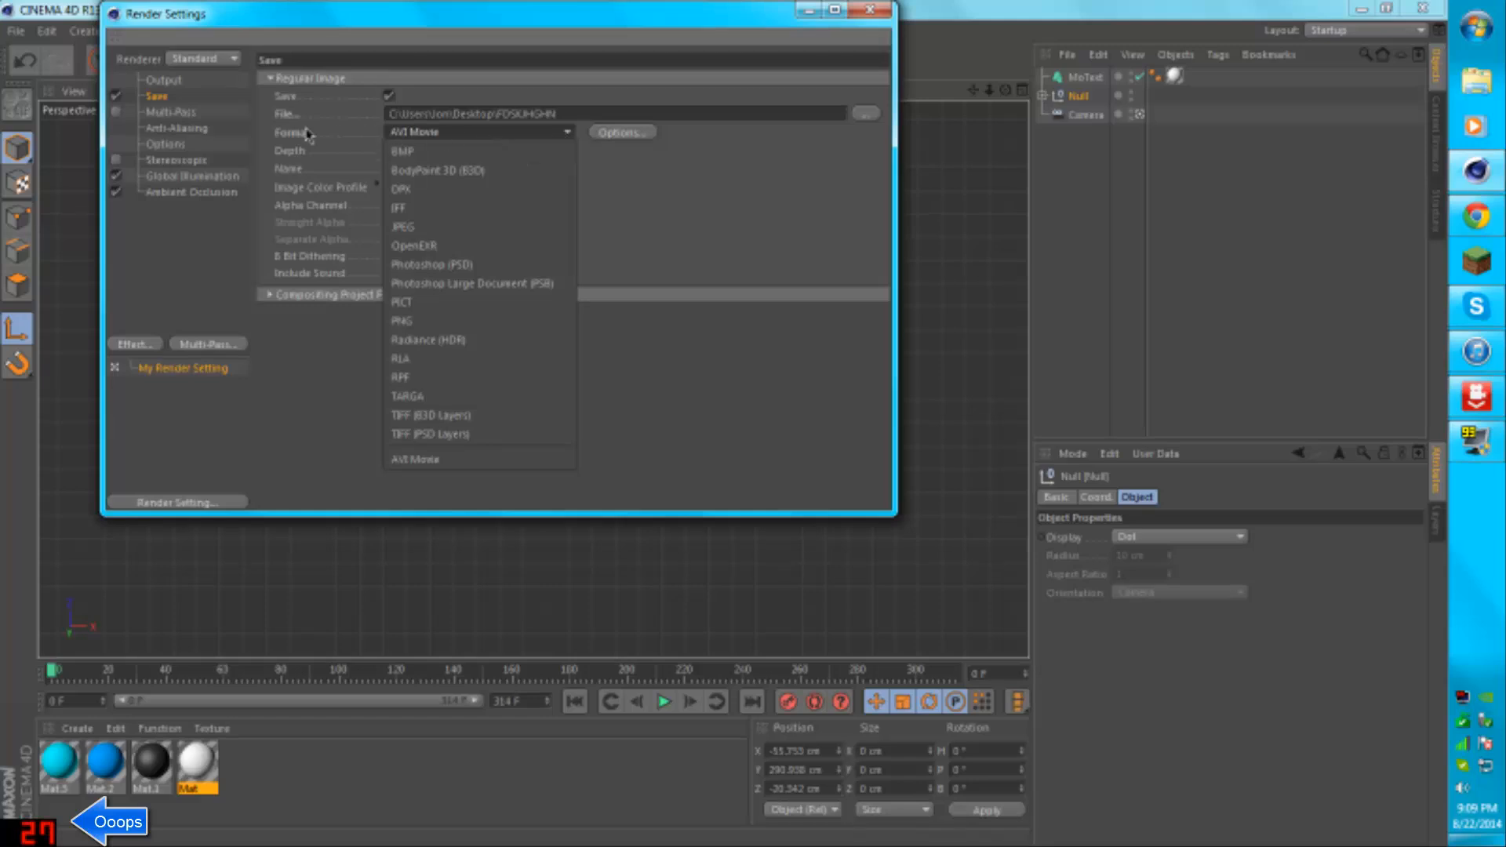
pyautogui.moveTo(428, 458)
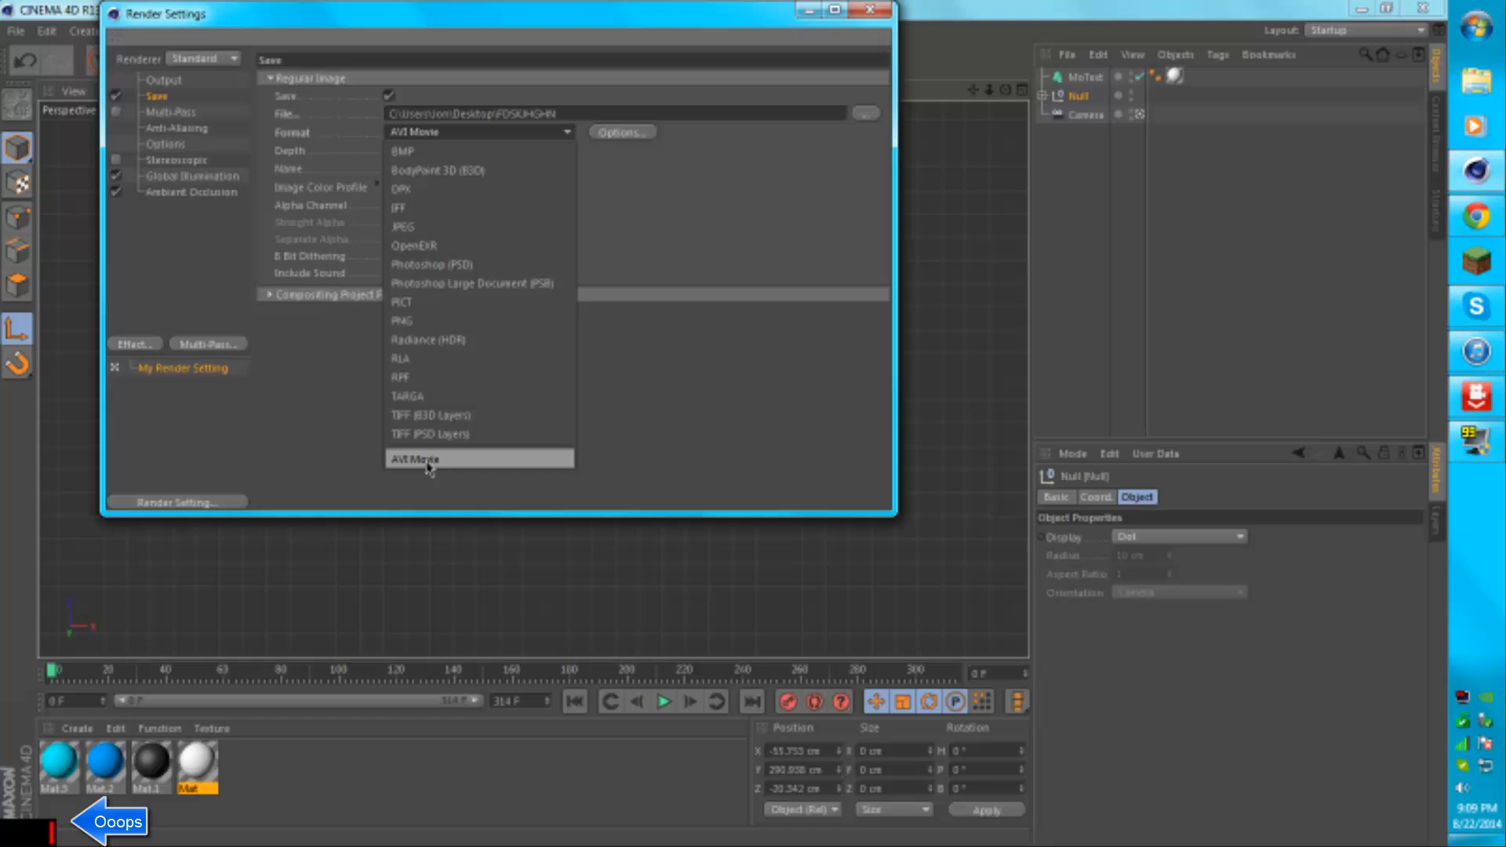
pyautogui.moveTo(471, 283)
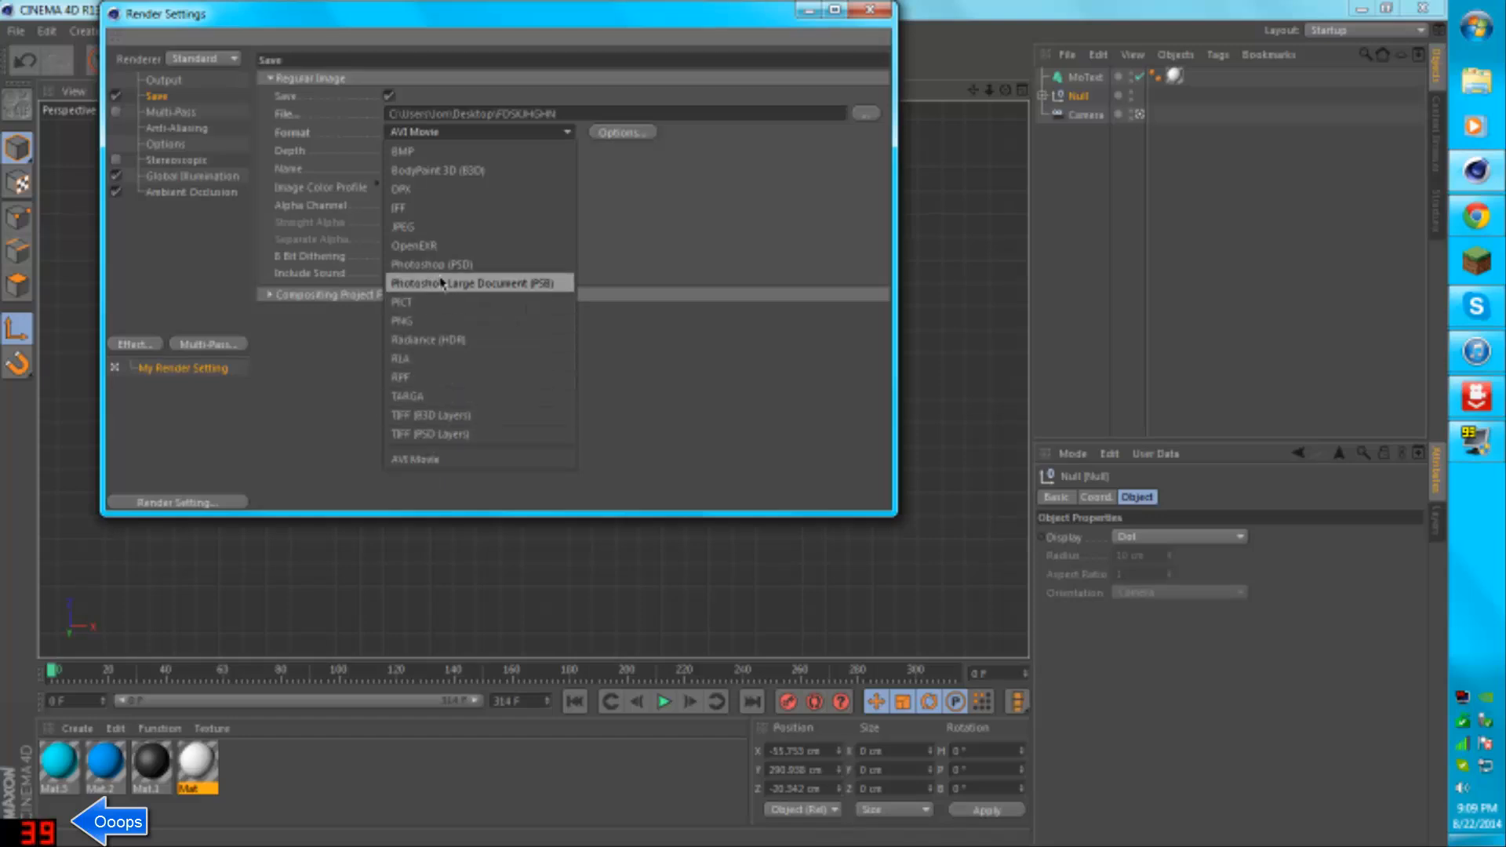
pyautogui.moveTo(407, 320)
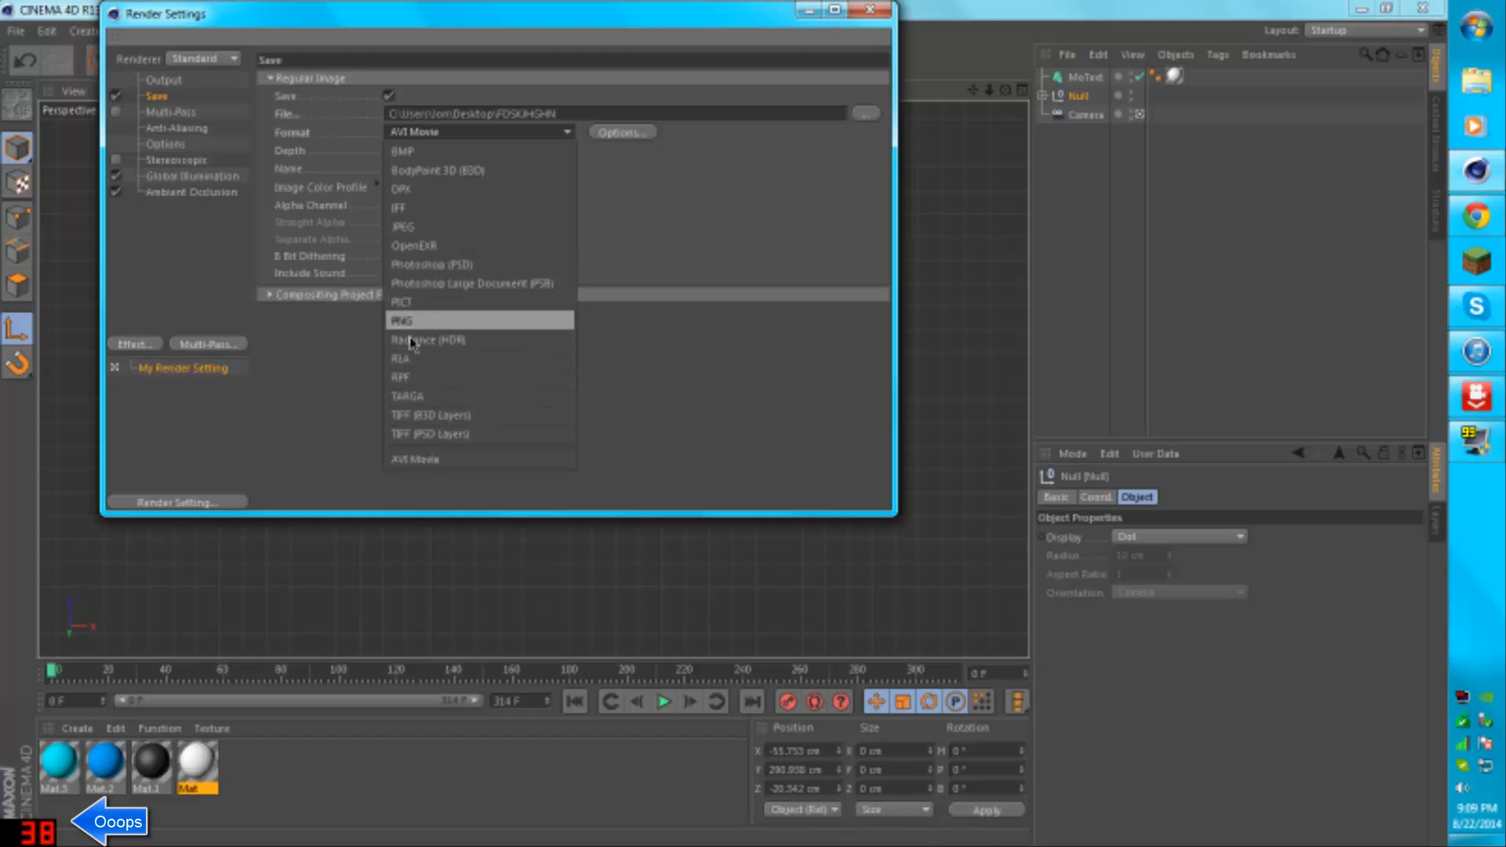
pyautogui.moveTo(461, 470)
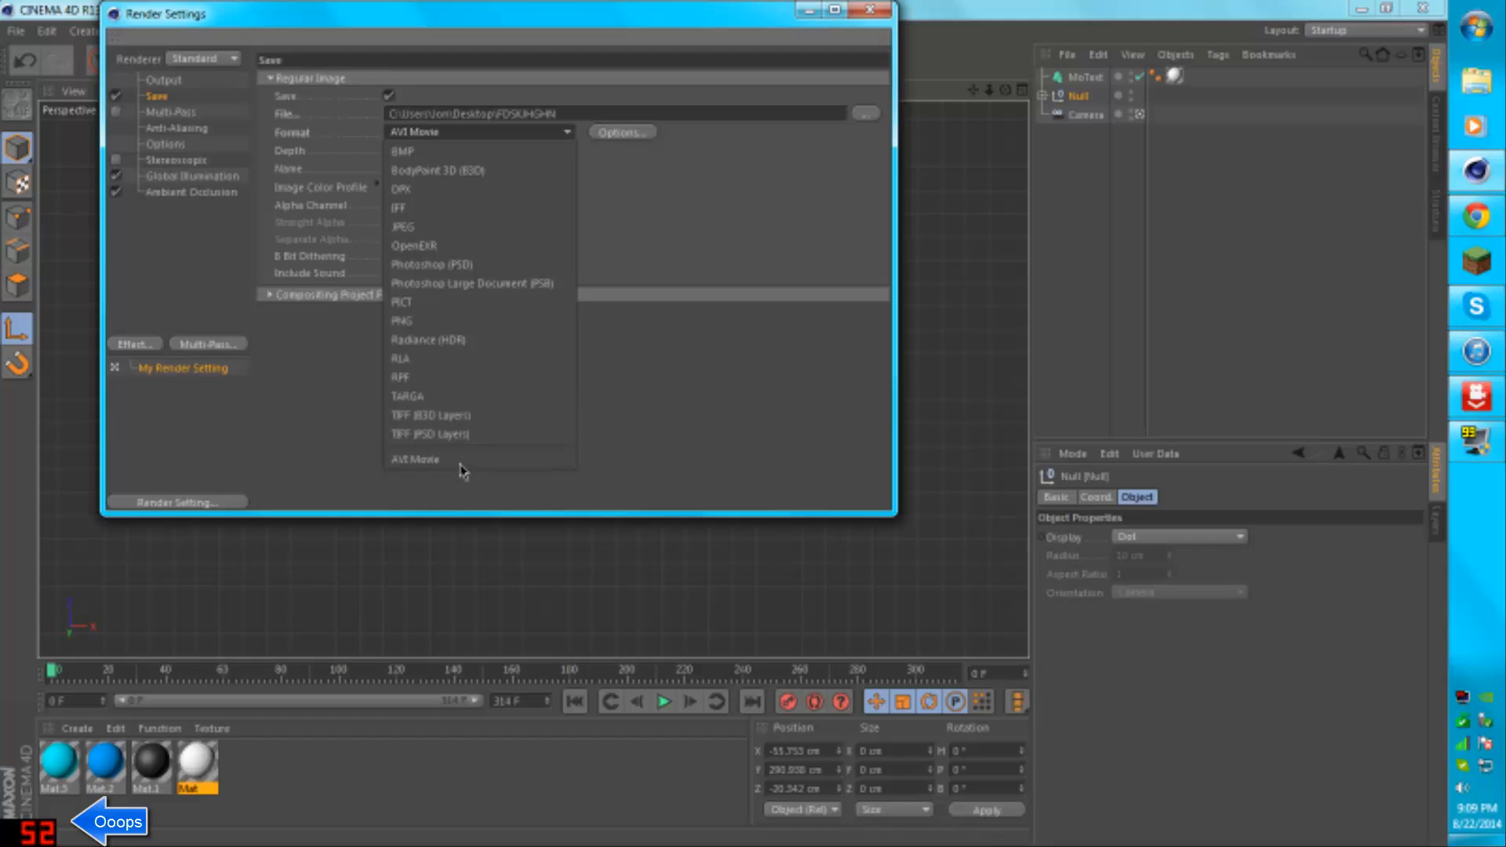
pyautogui.moveTo(461, 459)
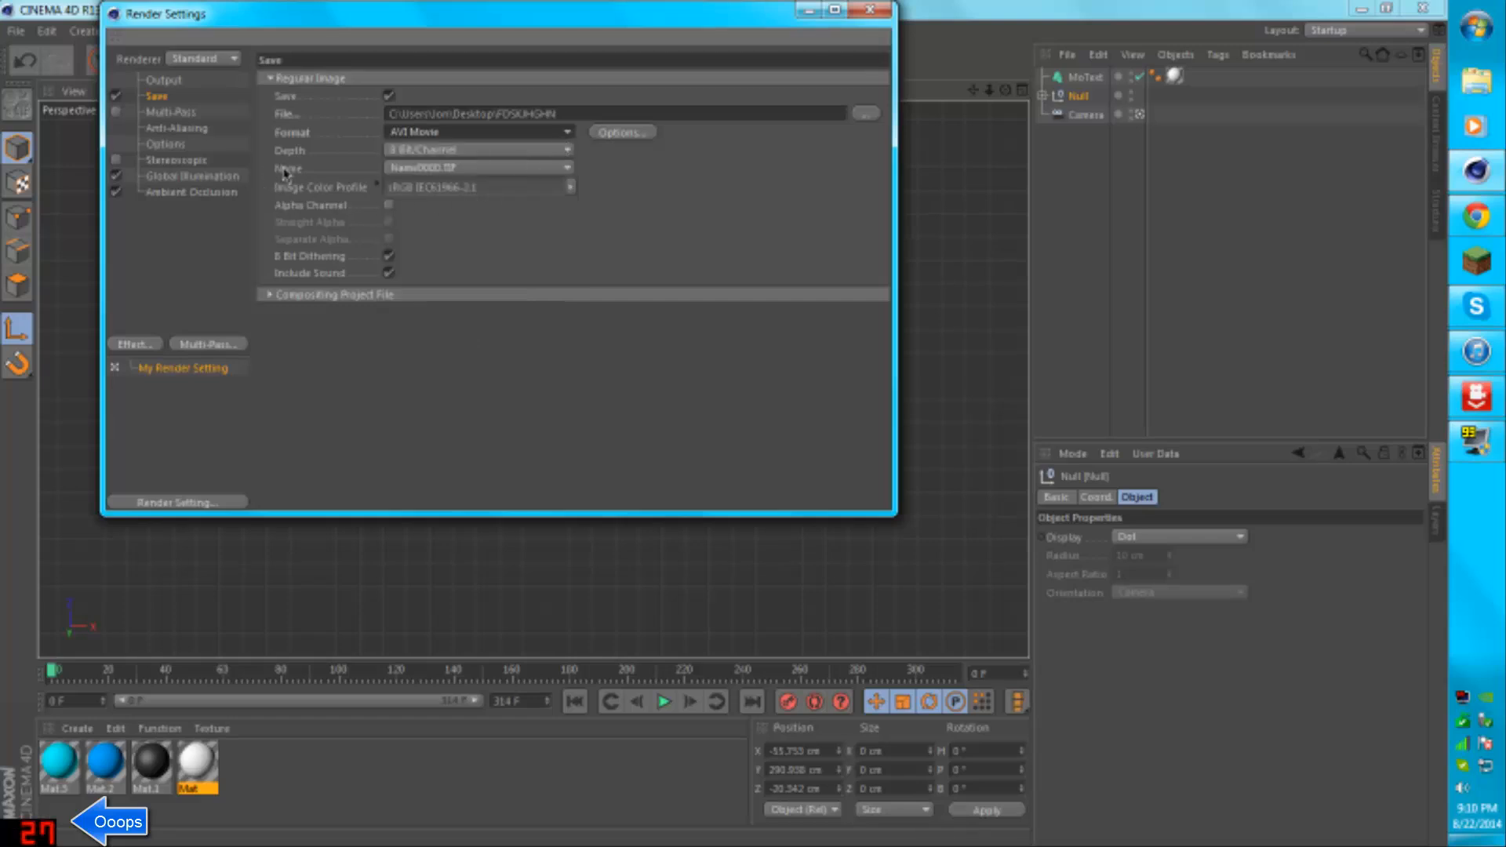
pyautogui.moveTo(228, 140)
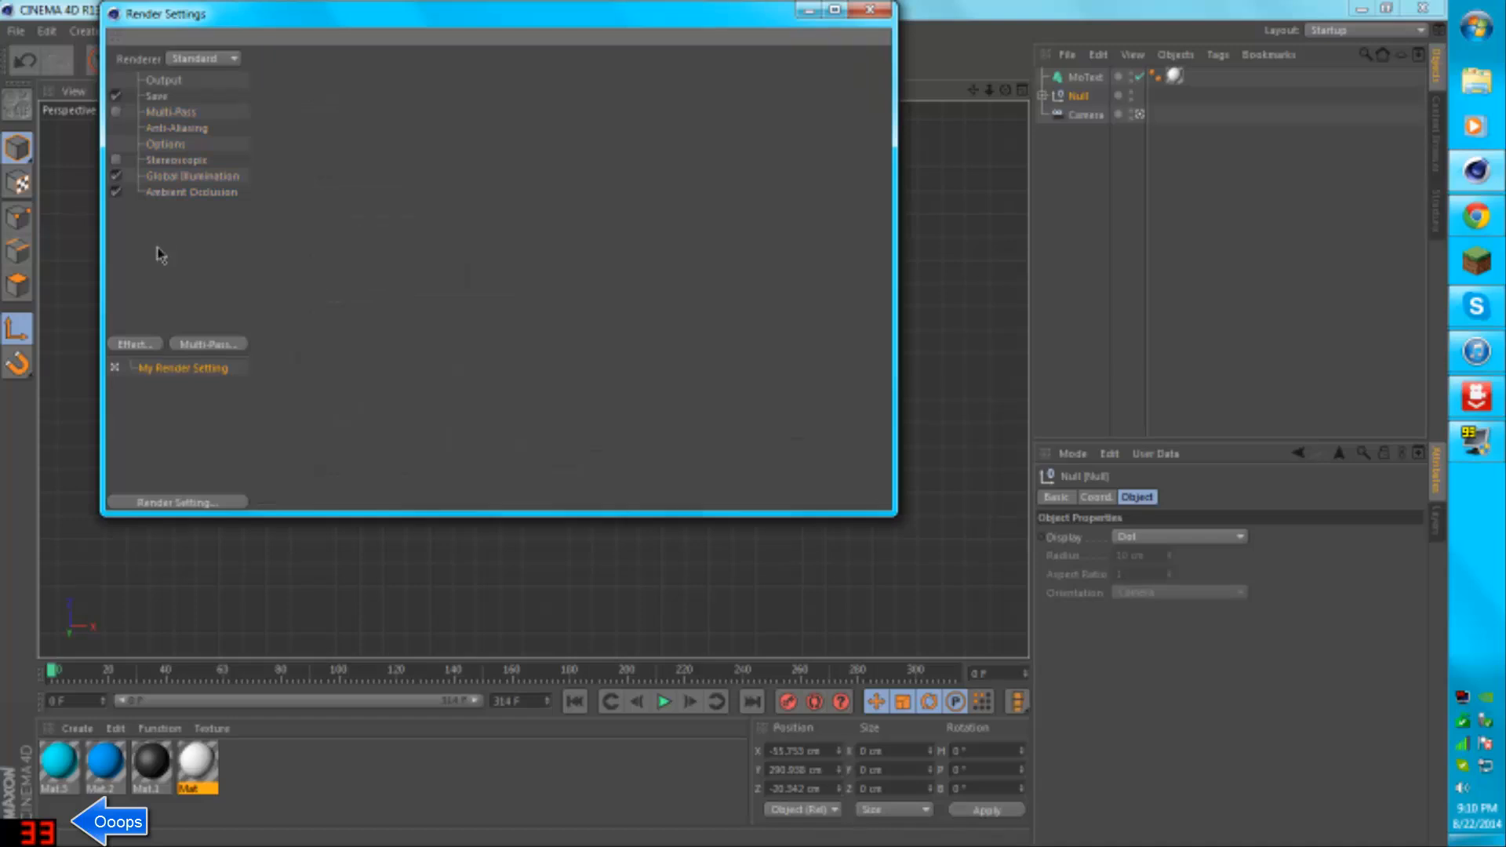
# - Keep AVI Movie as the format and close the Render Settings window
pyautogui.click(171, 112)
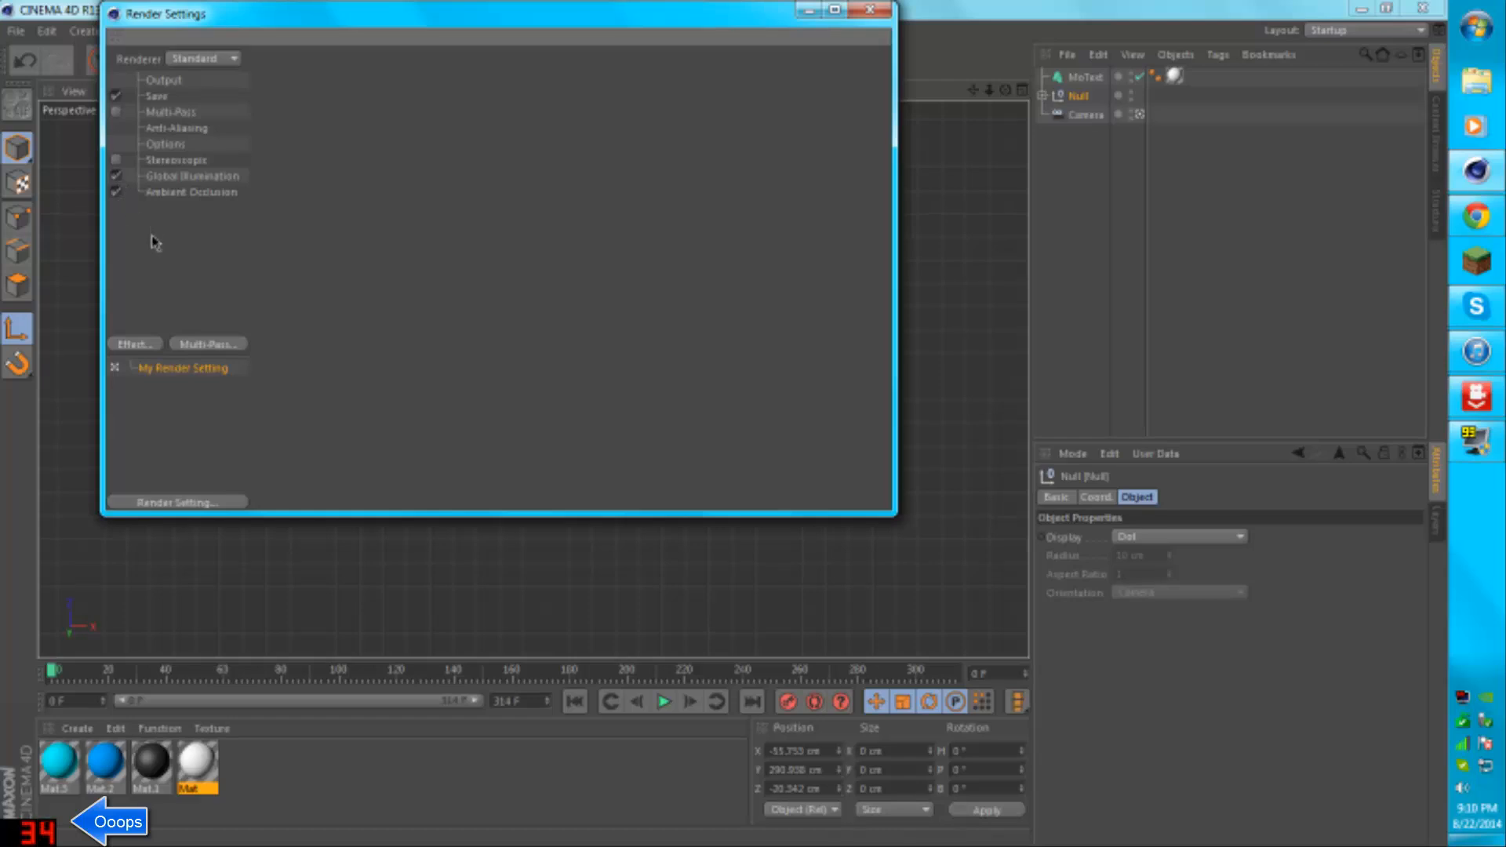
pyautogui.moveTo(1002, 42)
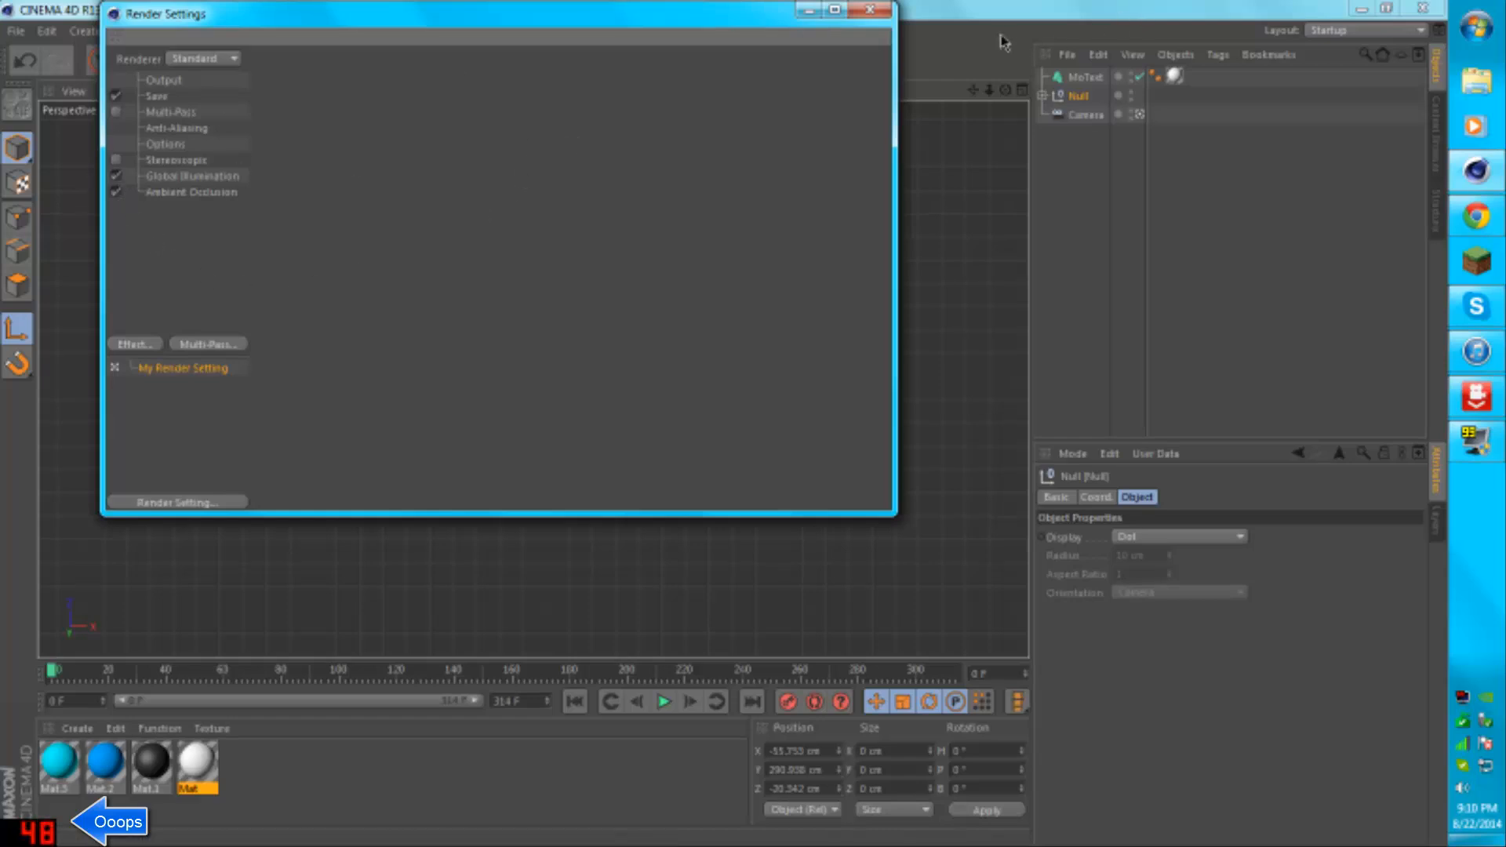
pyautogui.moveTo(949, 37)
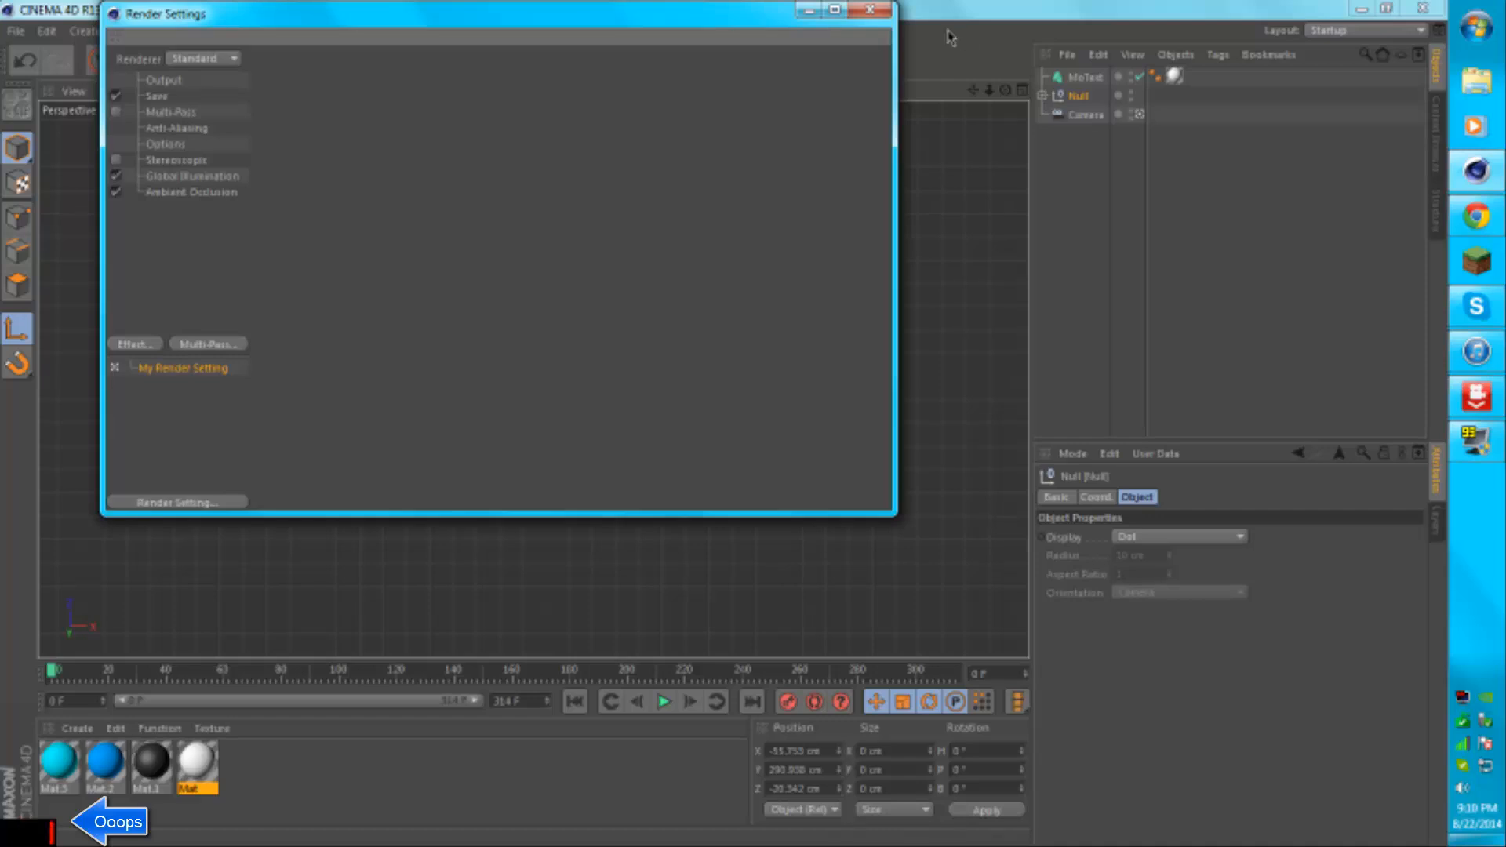
pyautogui.click(870, 10)
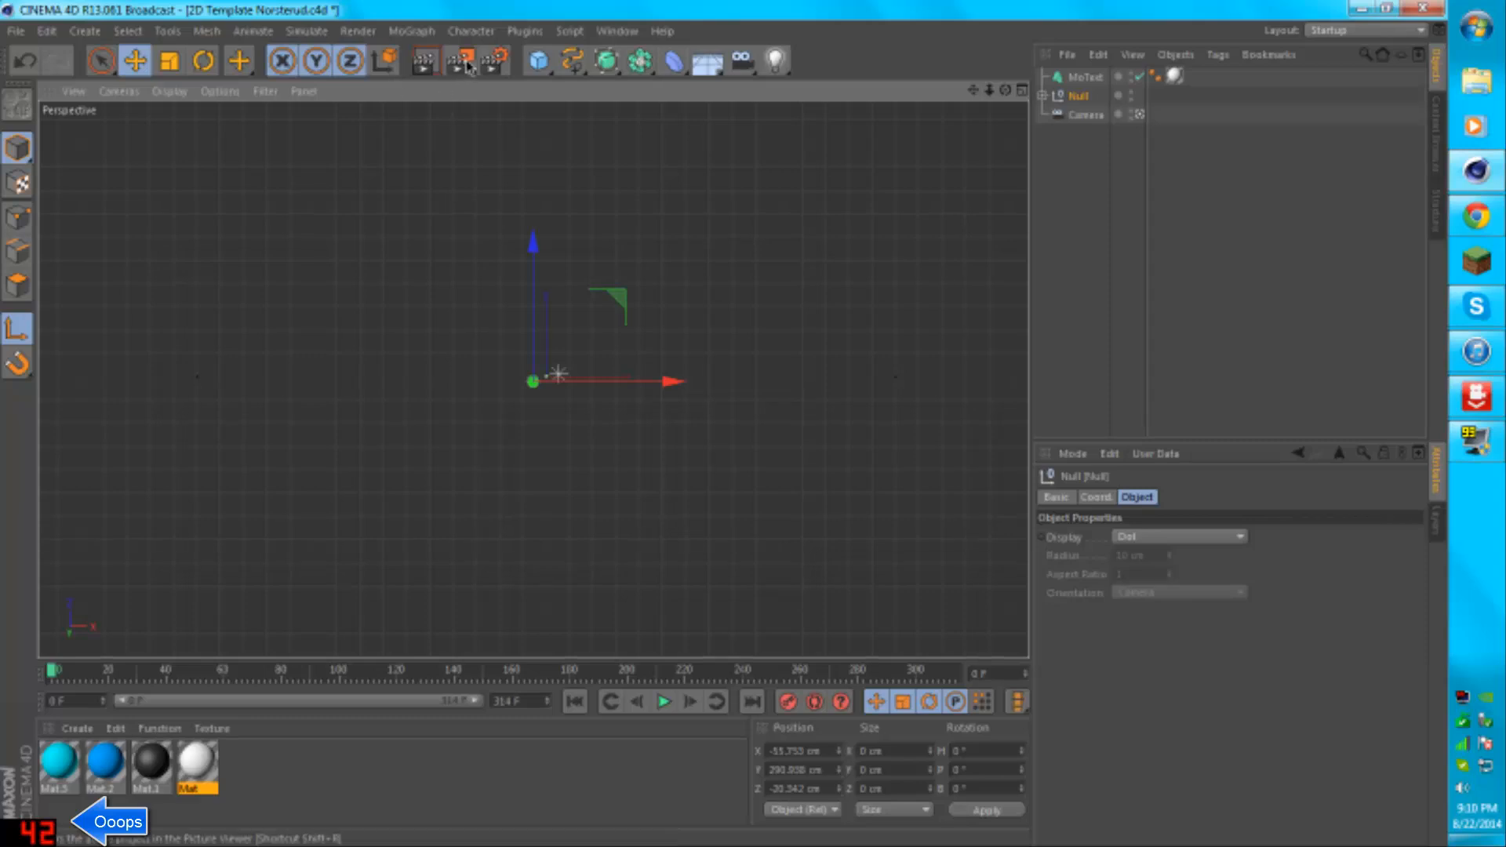
# - Render the animation to the Picture Viewer
pyautogui.click(458, 61)
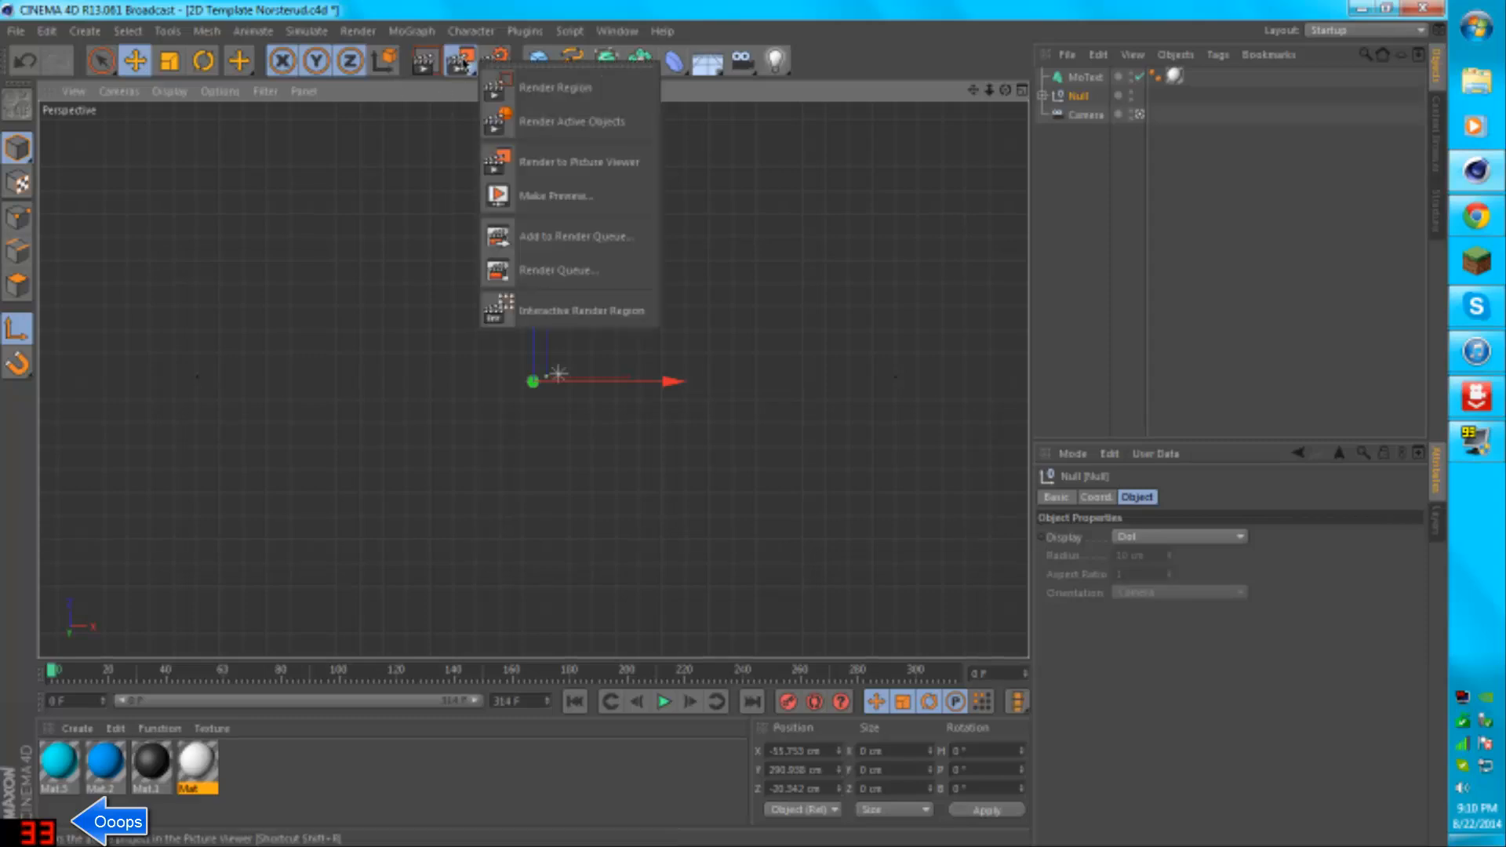
pyautogui.moveTo(567, 87)
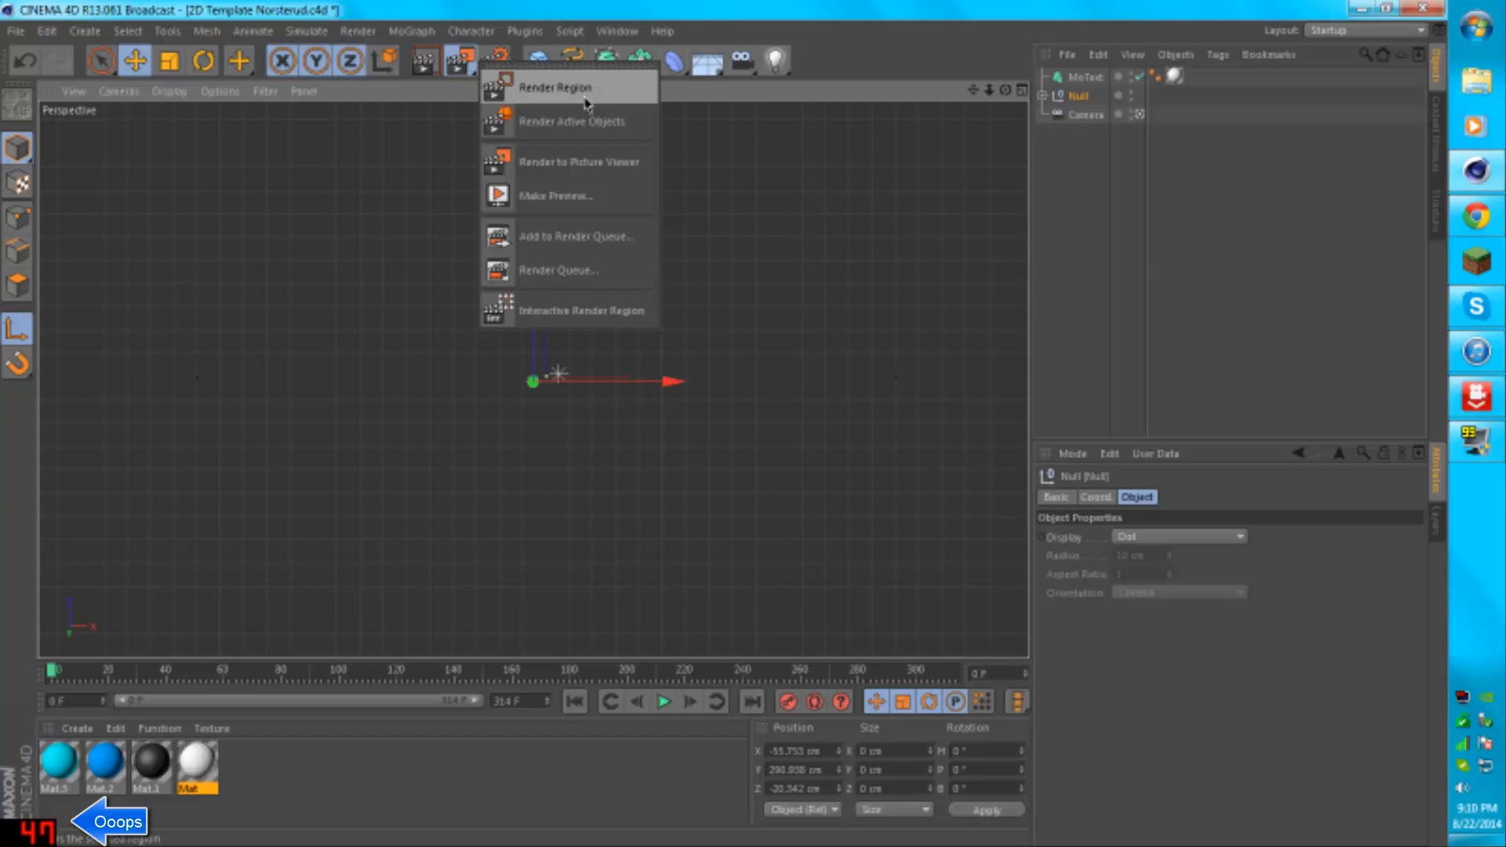
pyautogui.moveTo(576, 236)
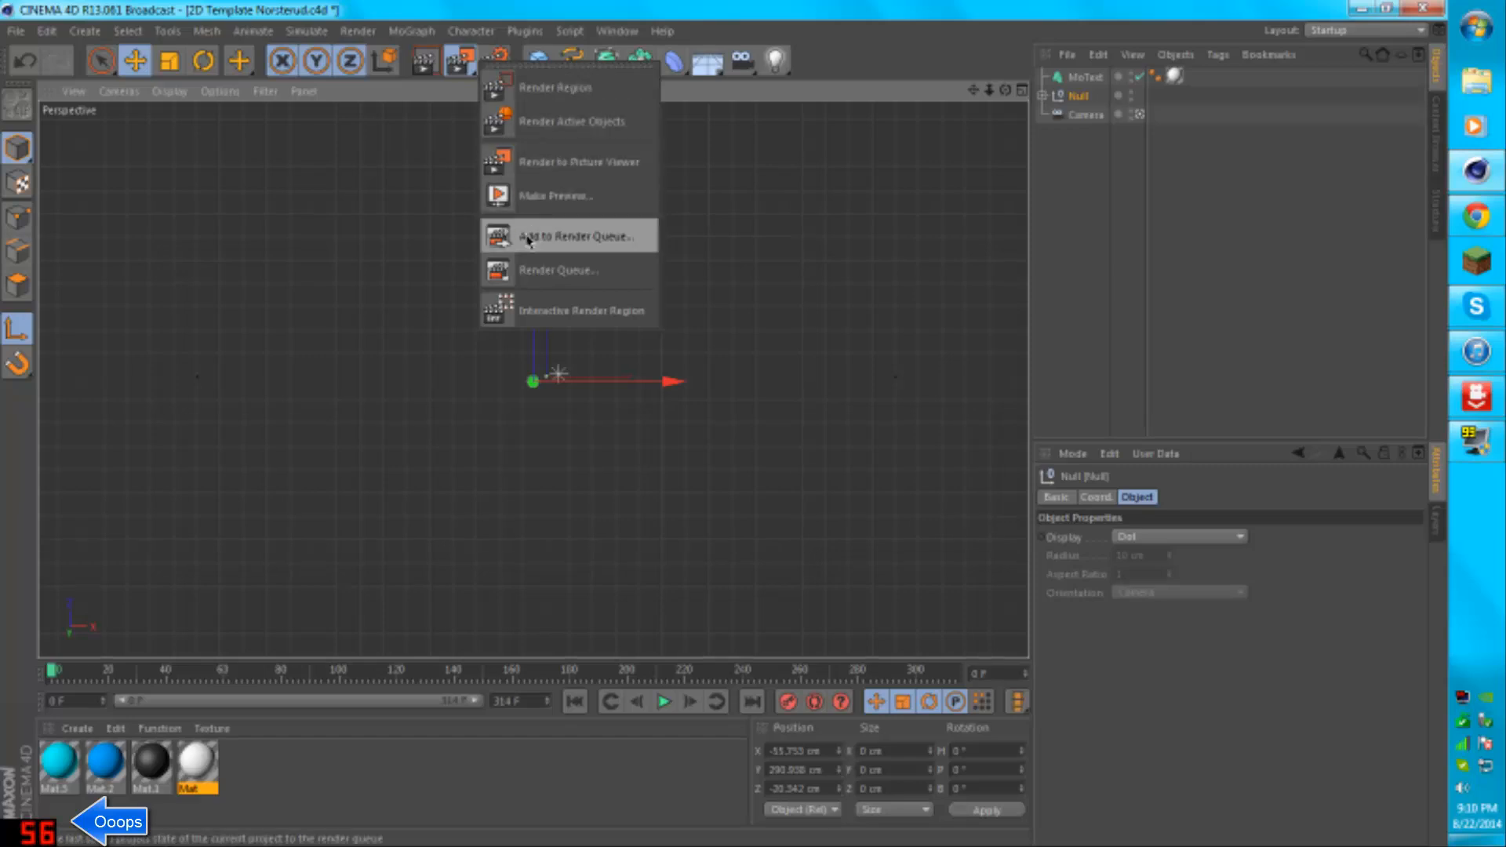
pyautogui.click(578, 160)
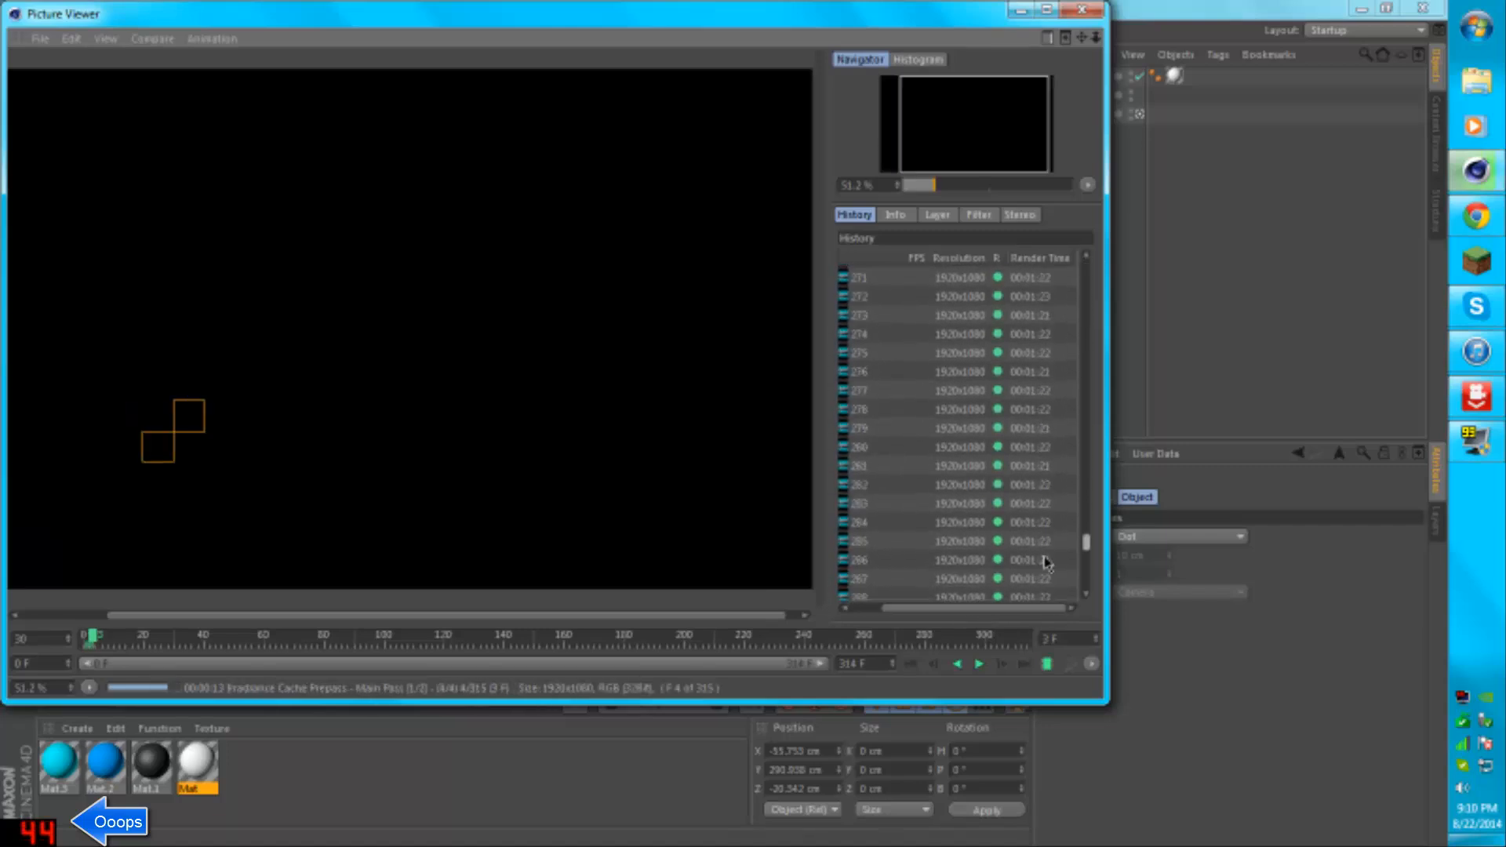
# - Stop the running 1920x1080 render and close the Picture Viewer
pyautogui.scroll(-3)
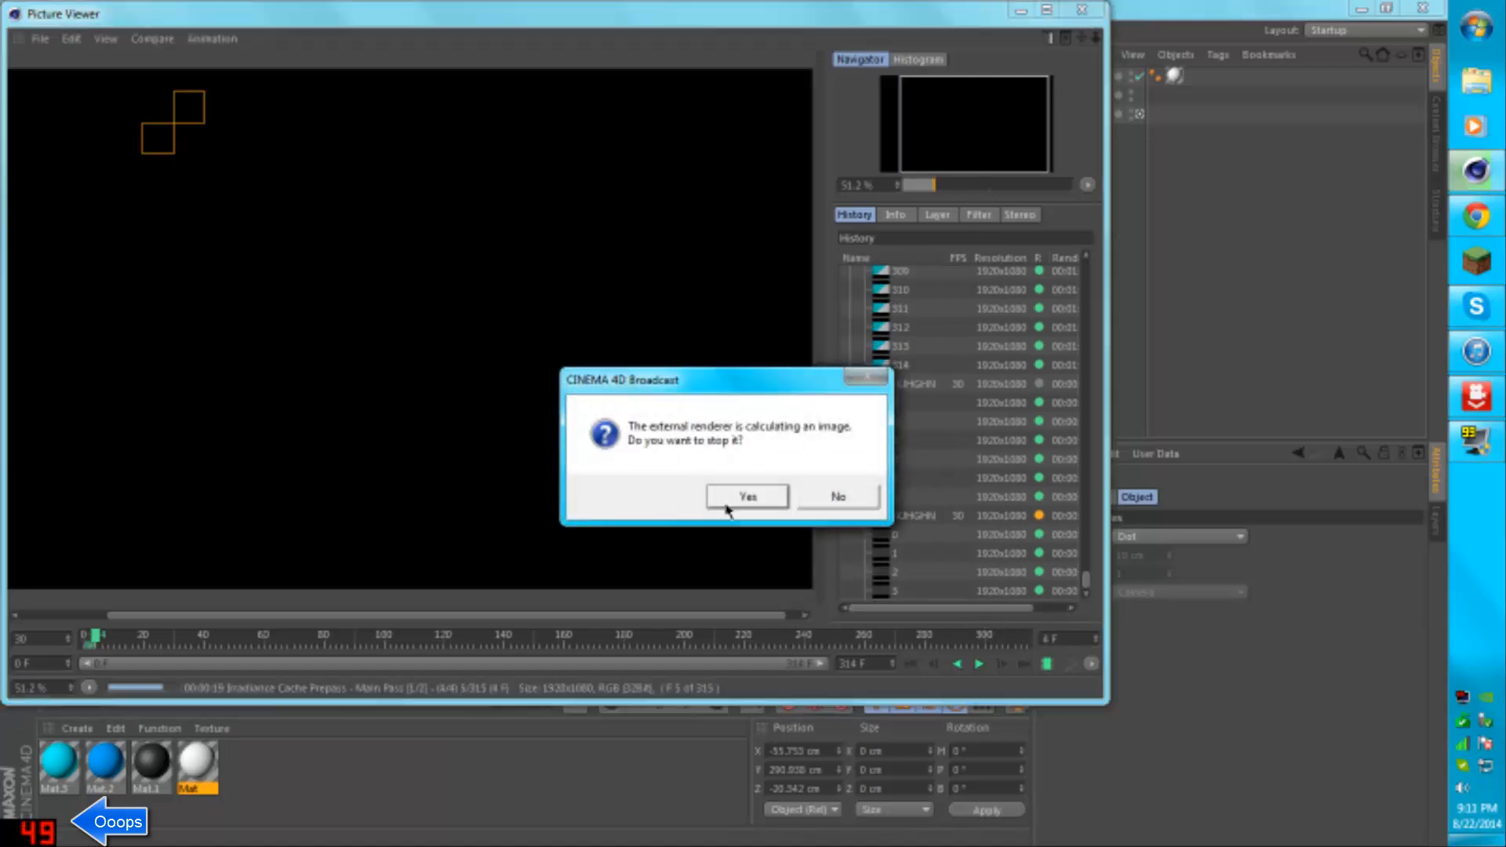
pyautogui.click(746, 496)
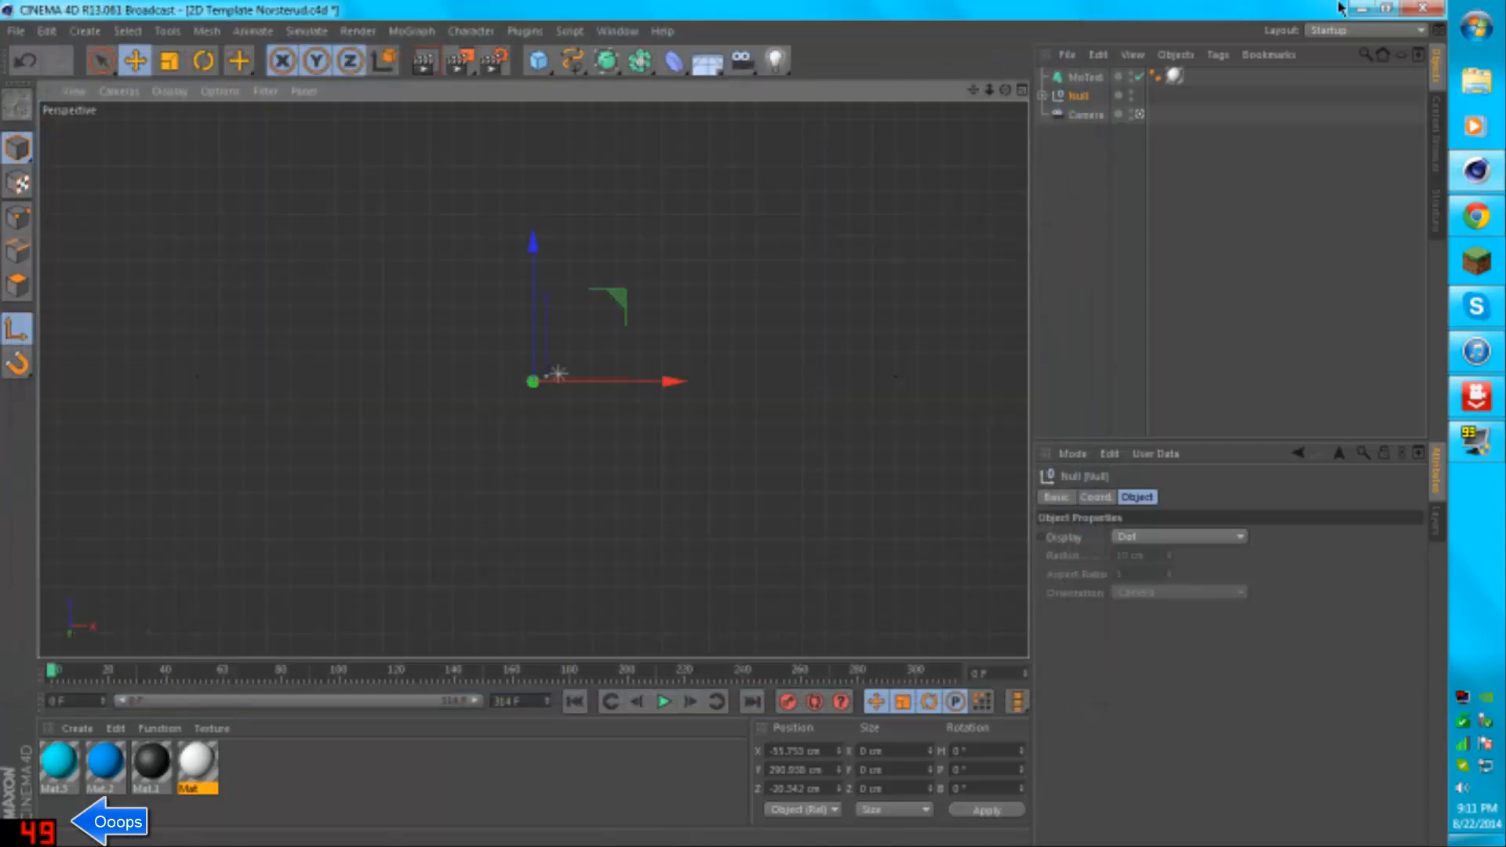